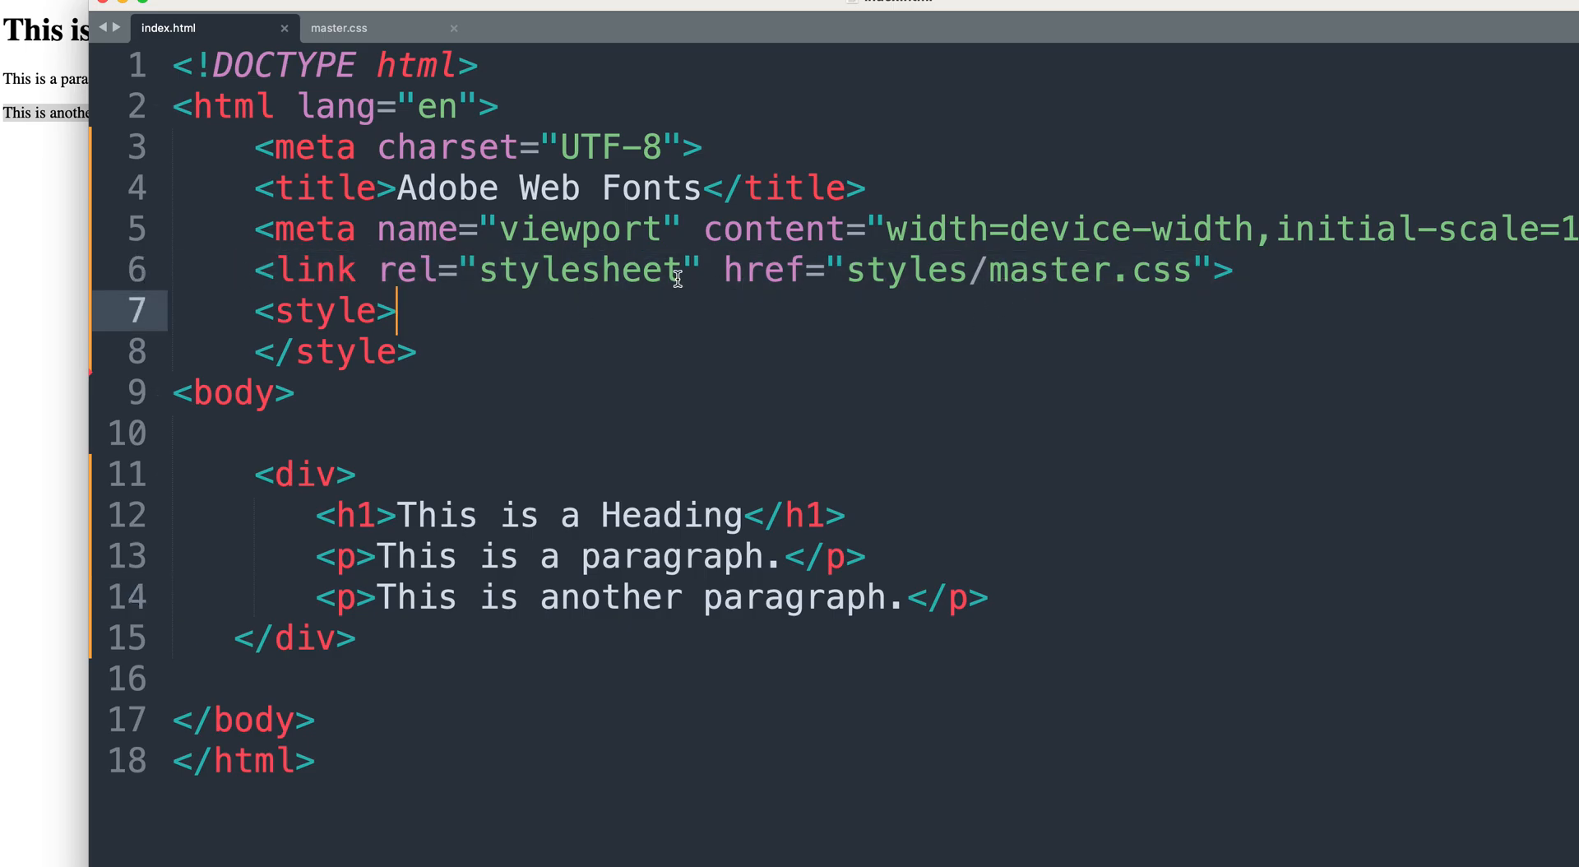
mouse_move(1102, 287)
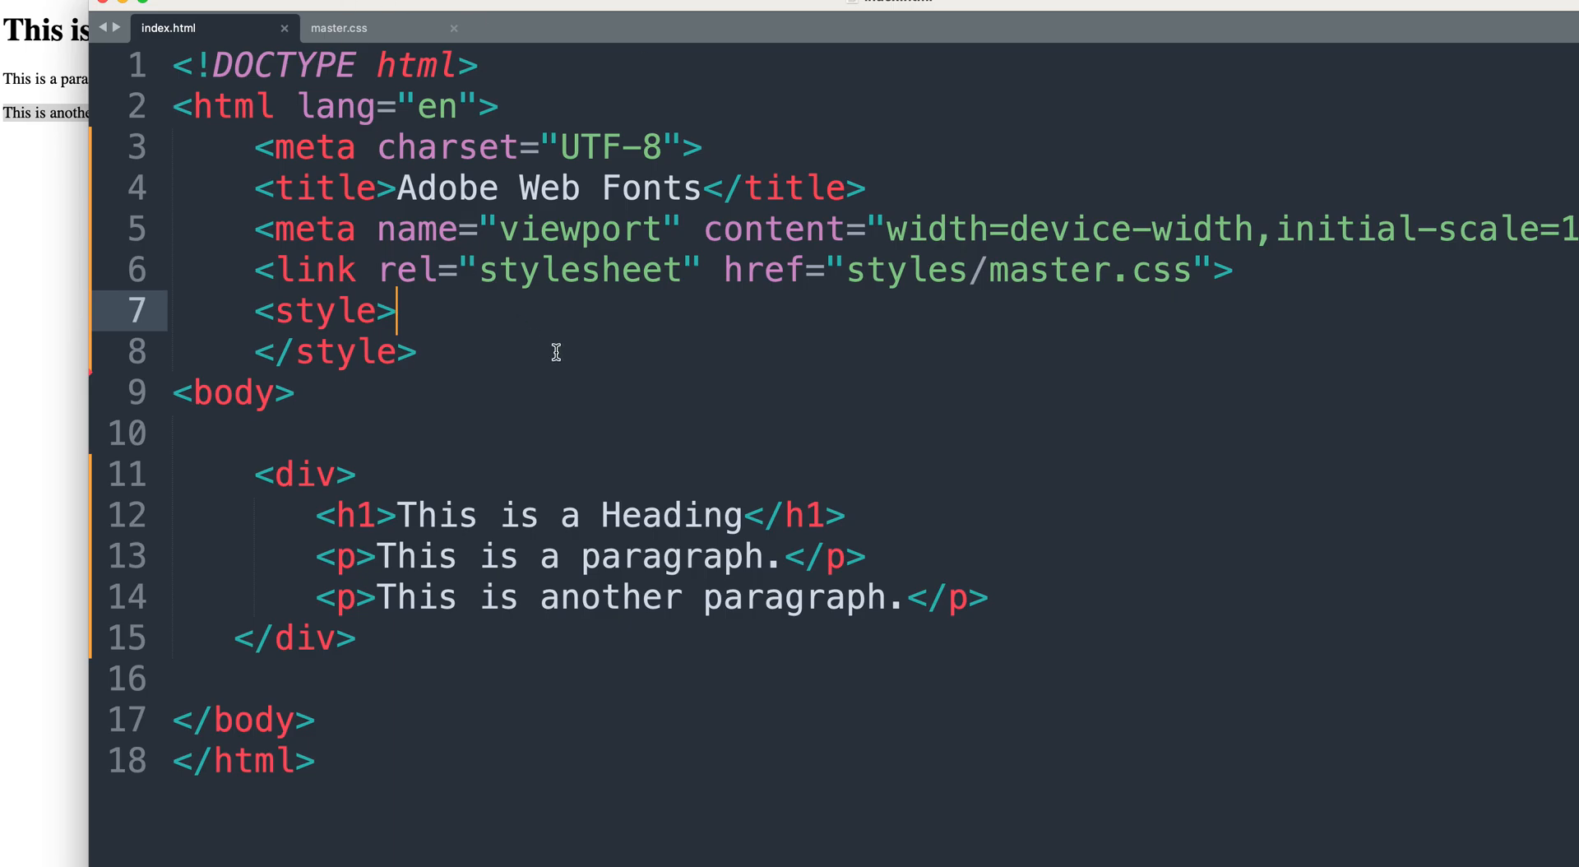
mouse_move(230, 6)
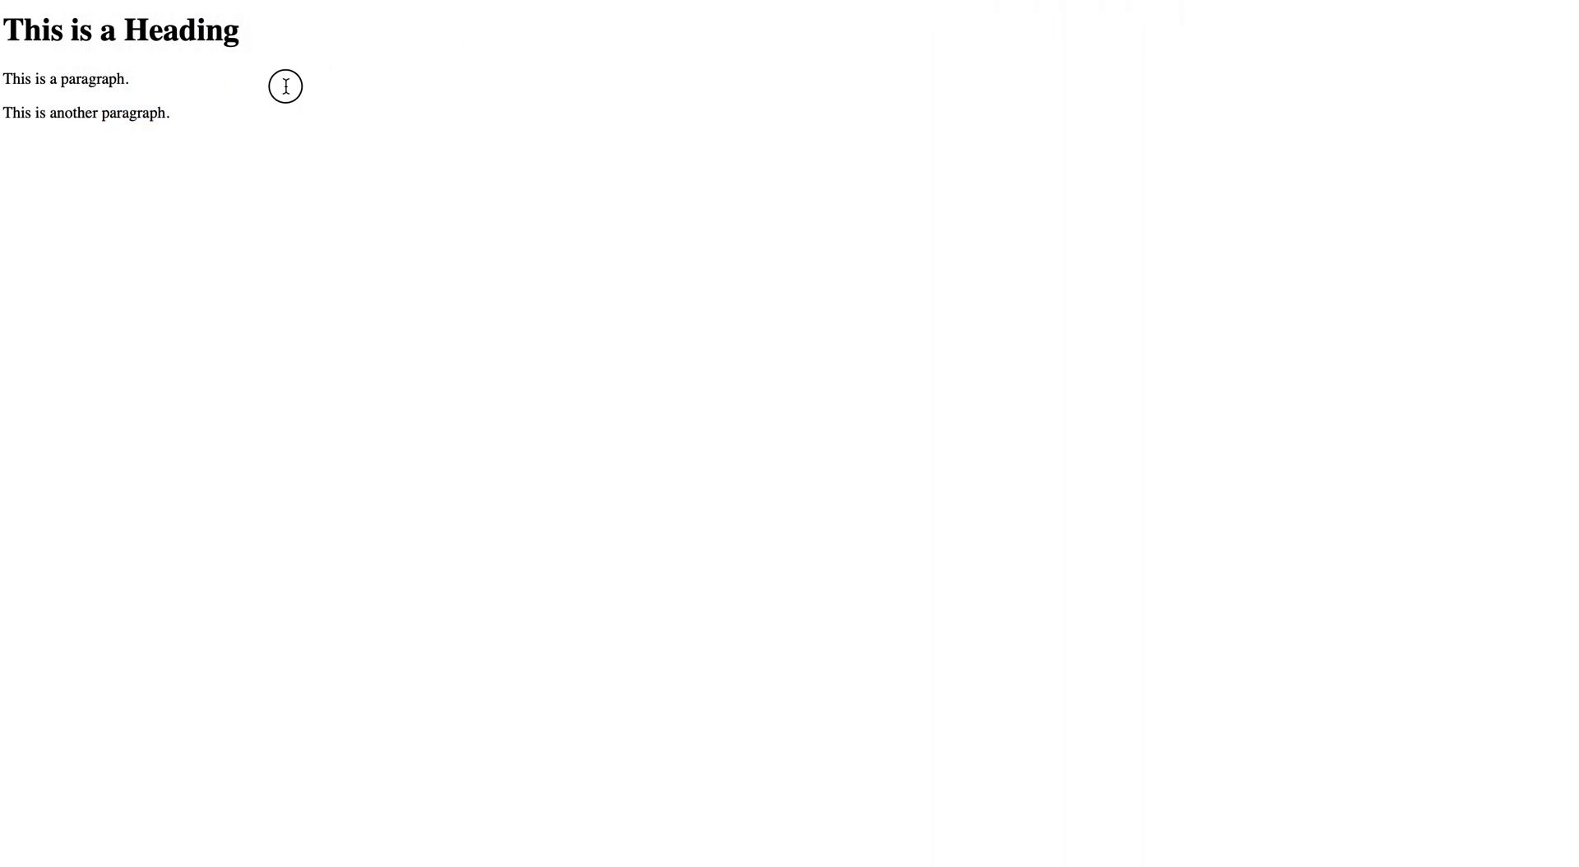
Step: Switch to the browser to view the unstyled index.html page
click(285, 85)
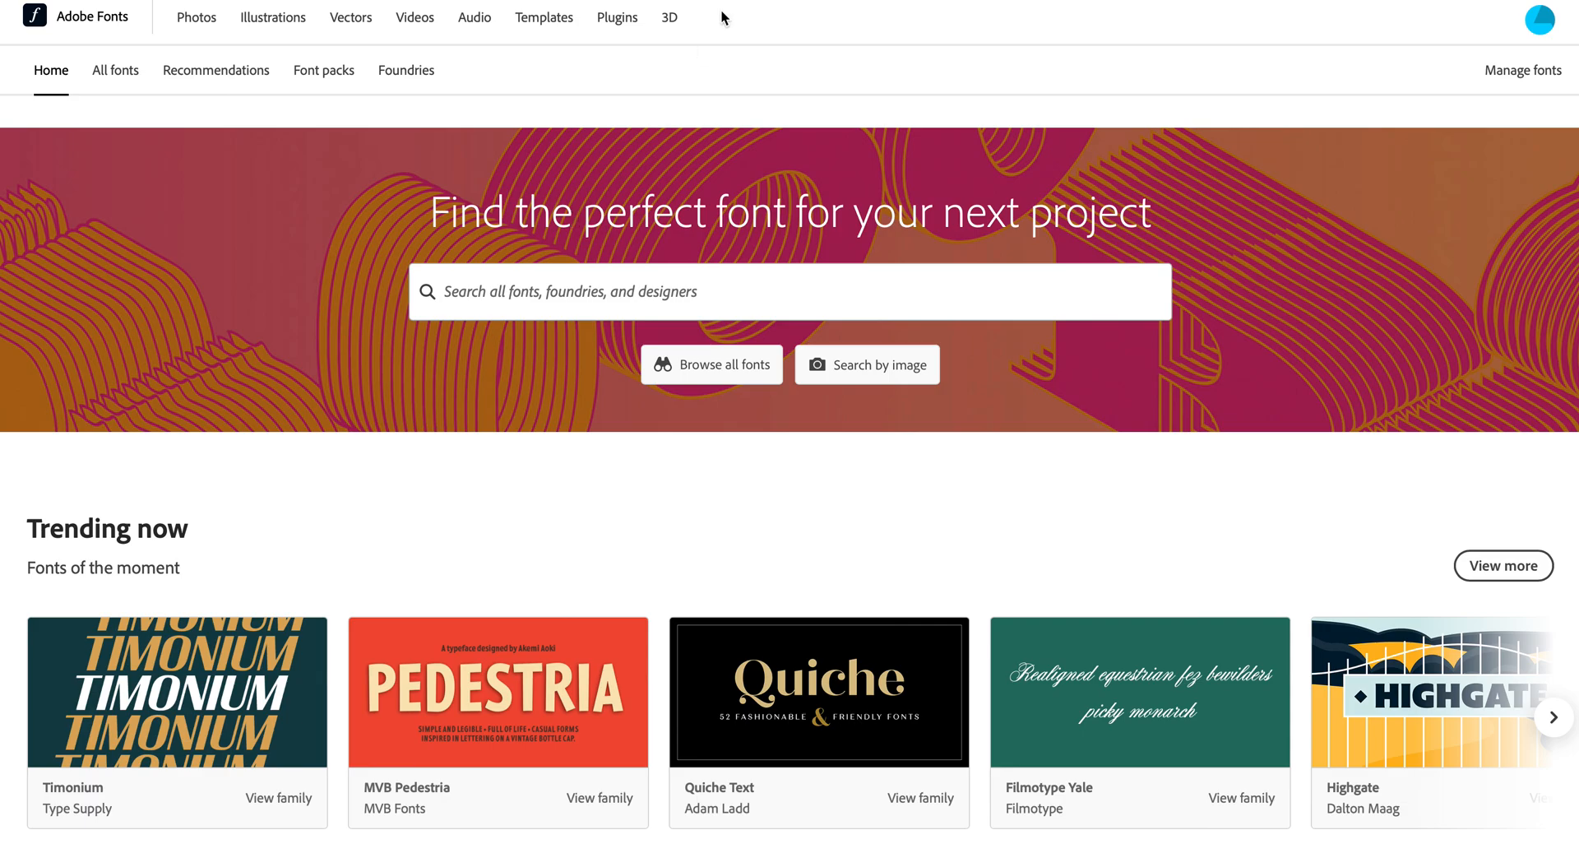
mouse_move(566, 506)
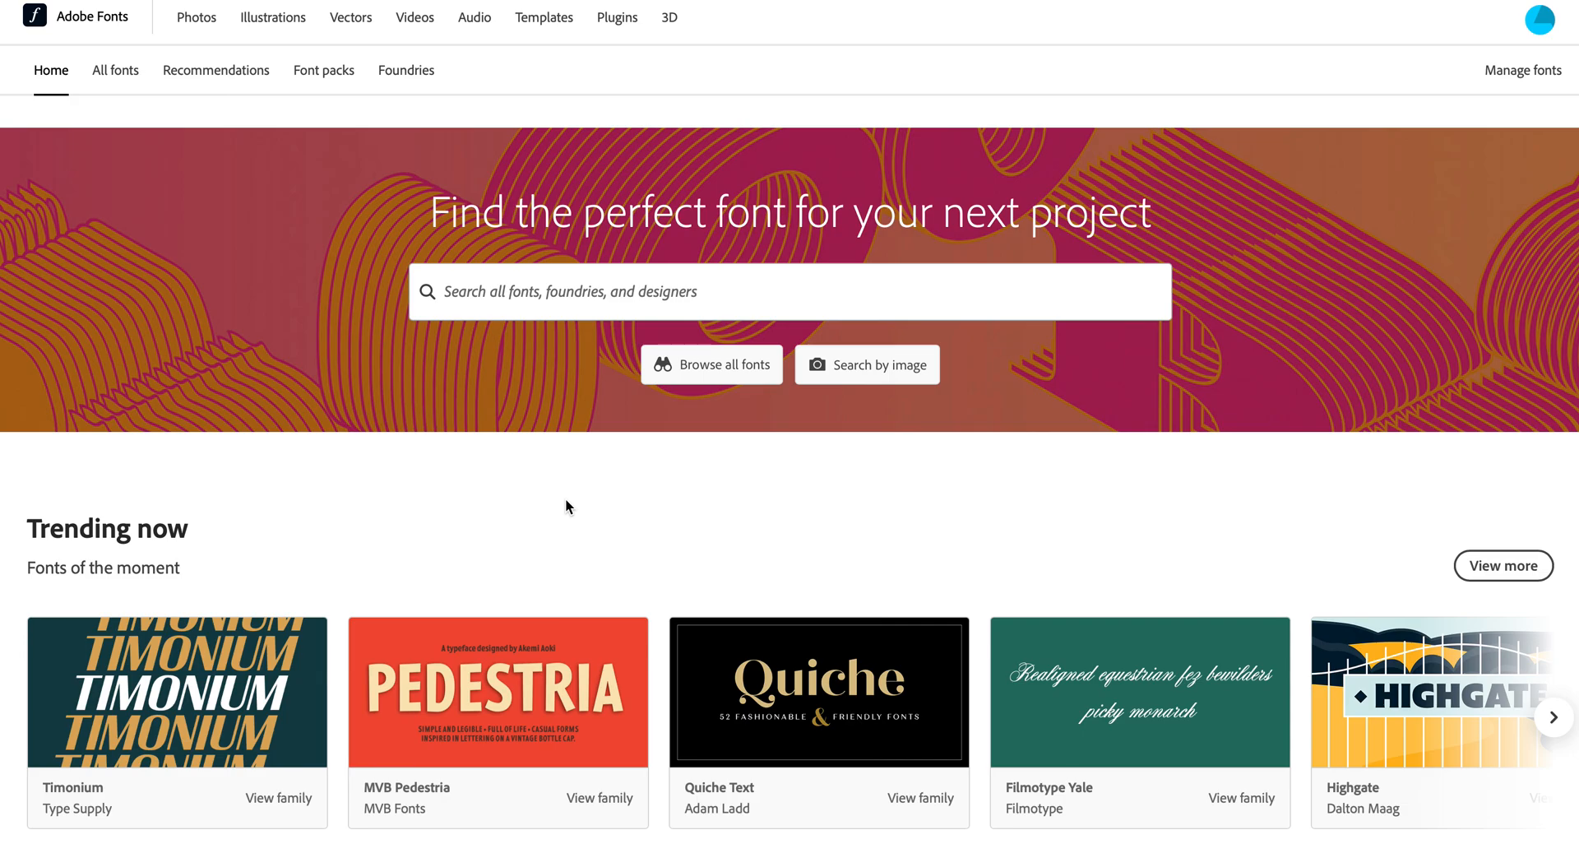
Step: Scroll down to Trending now and open the Quiche Text family page
scroll(down, 3)
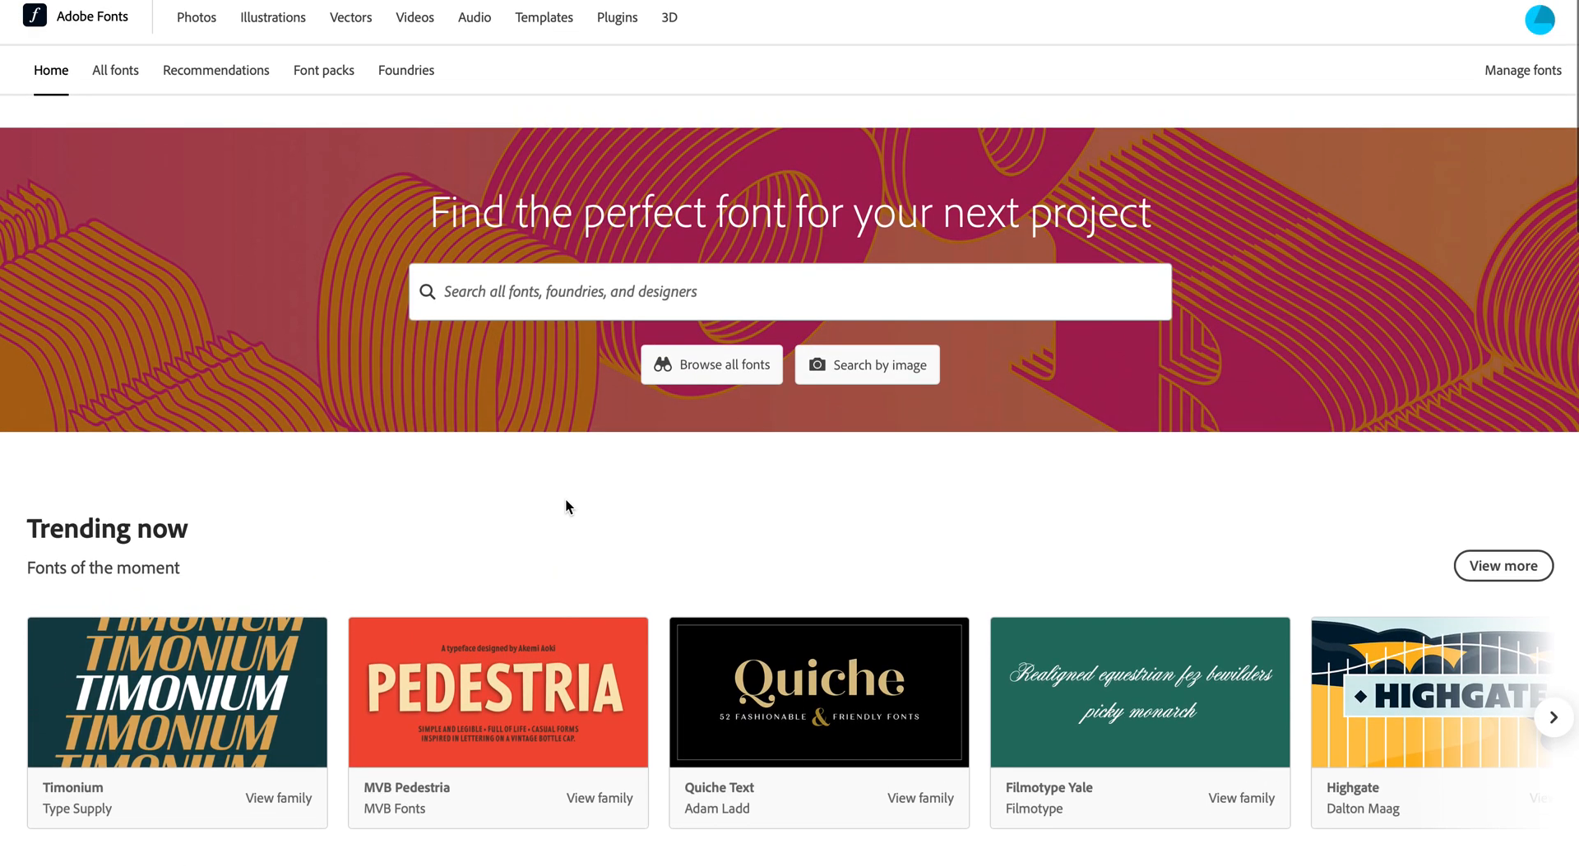
scroll(down, 3)
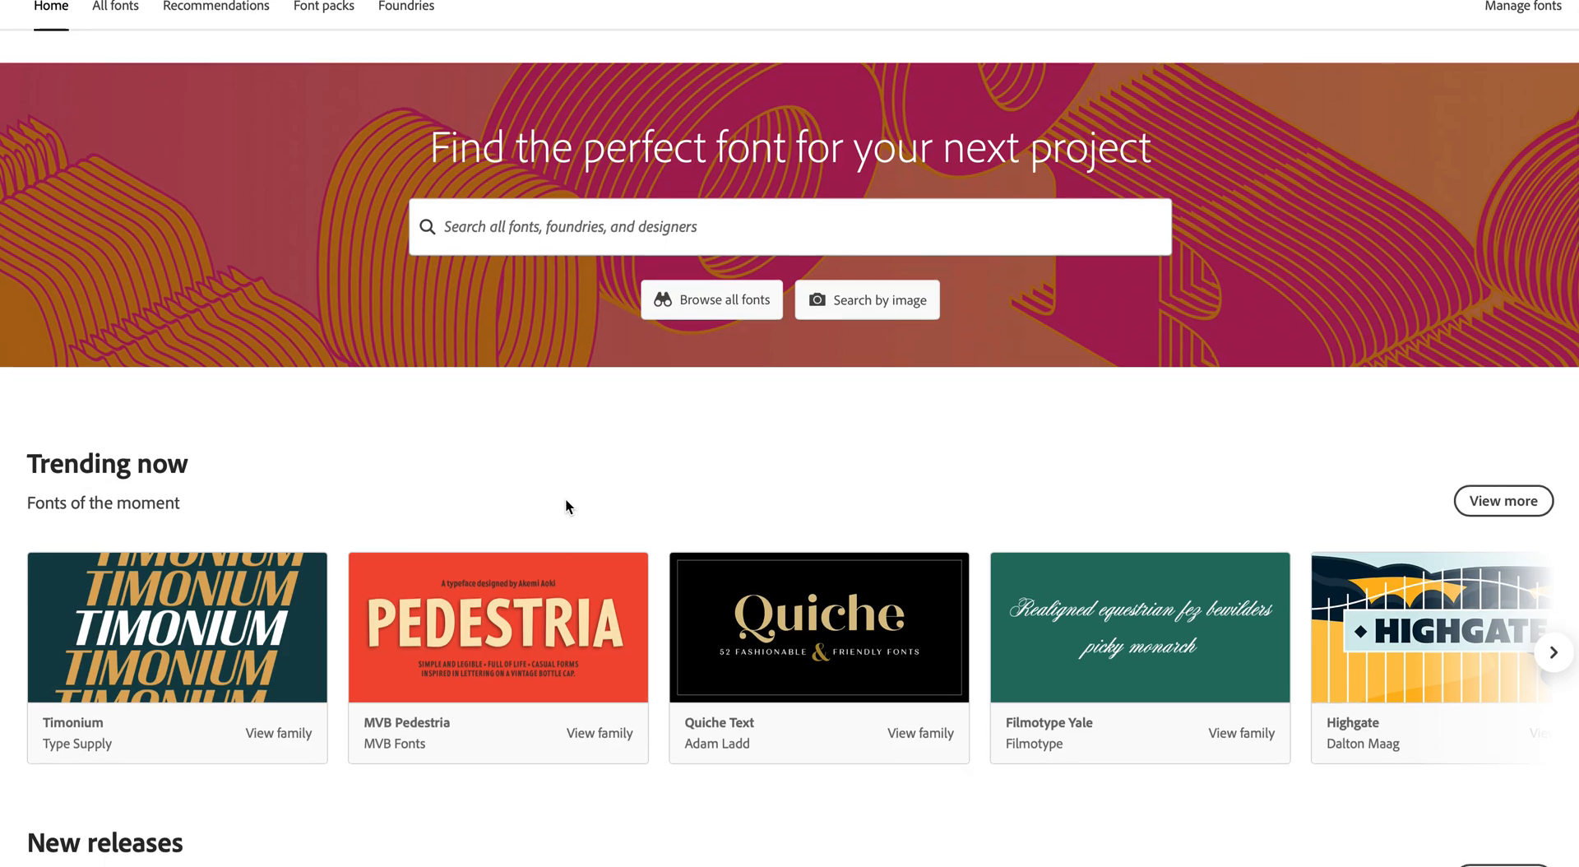
scroll(down, 3)
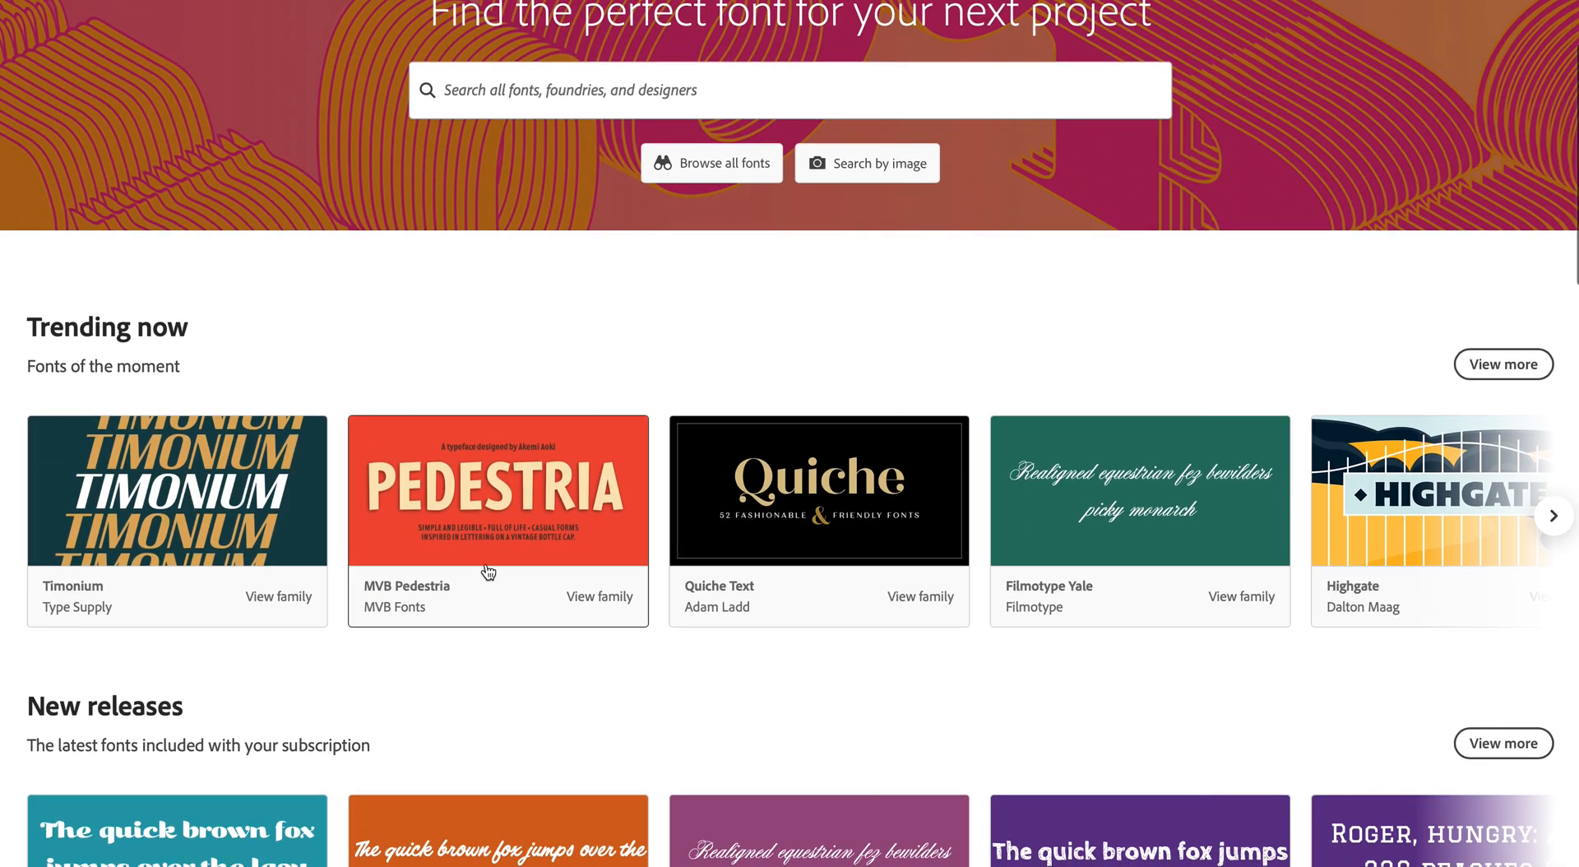
mouse_move(863, 525)
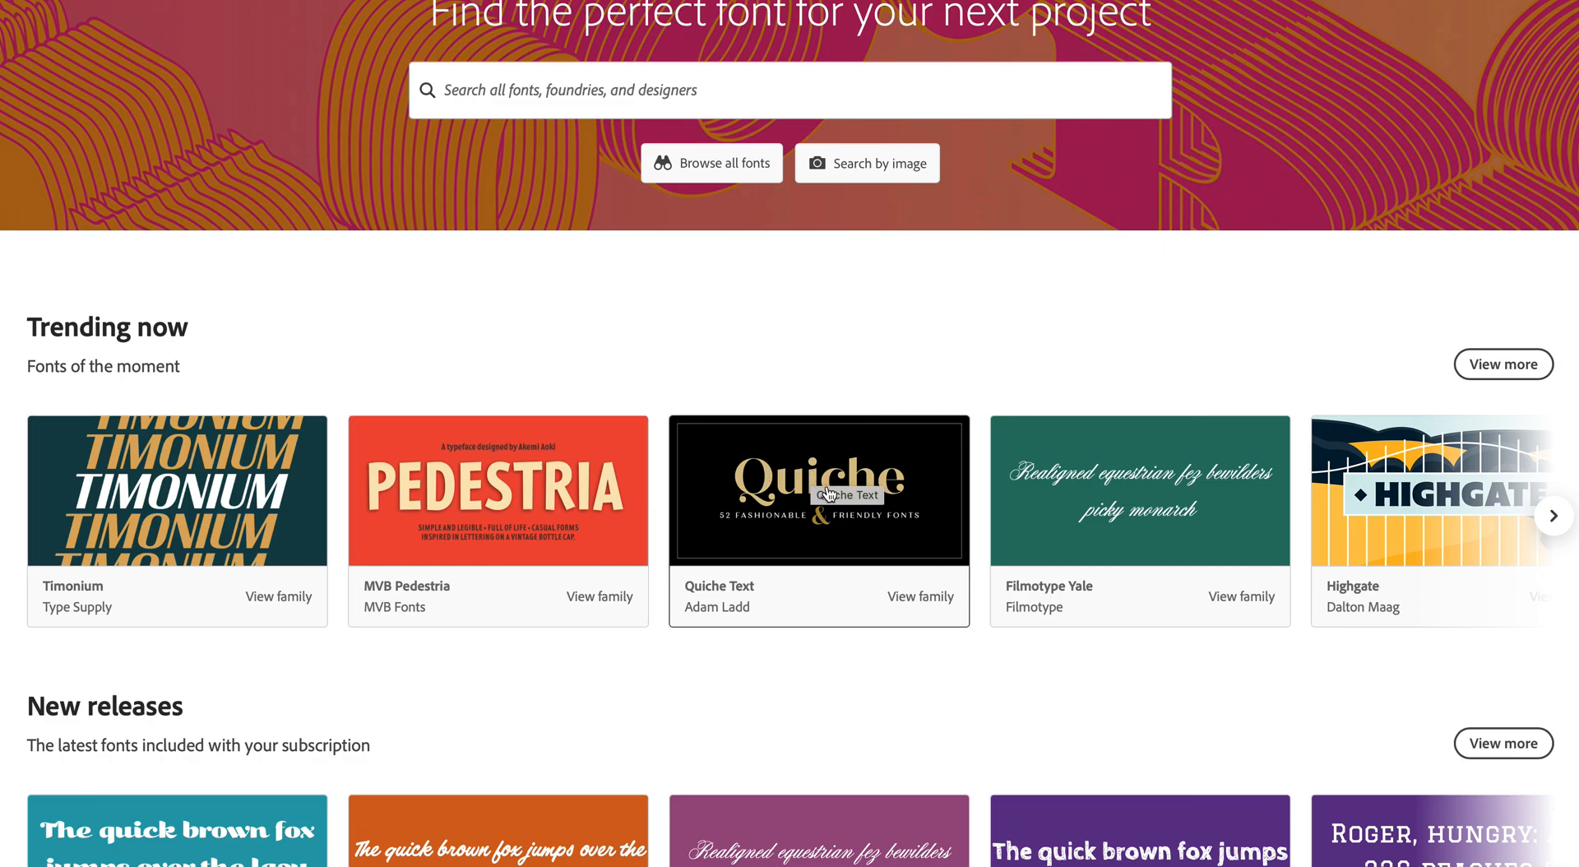
mouse_move(504, 542)
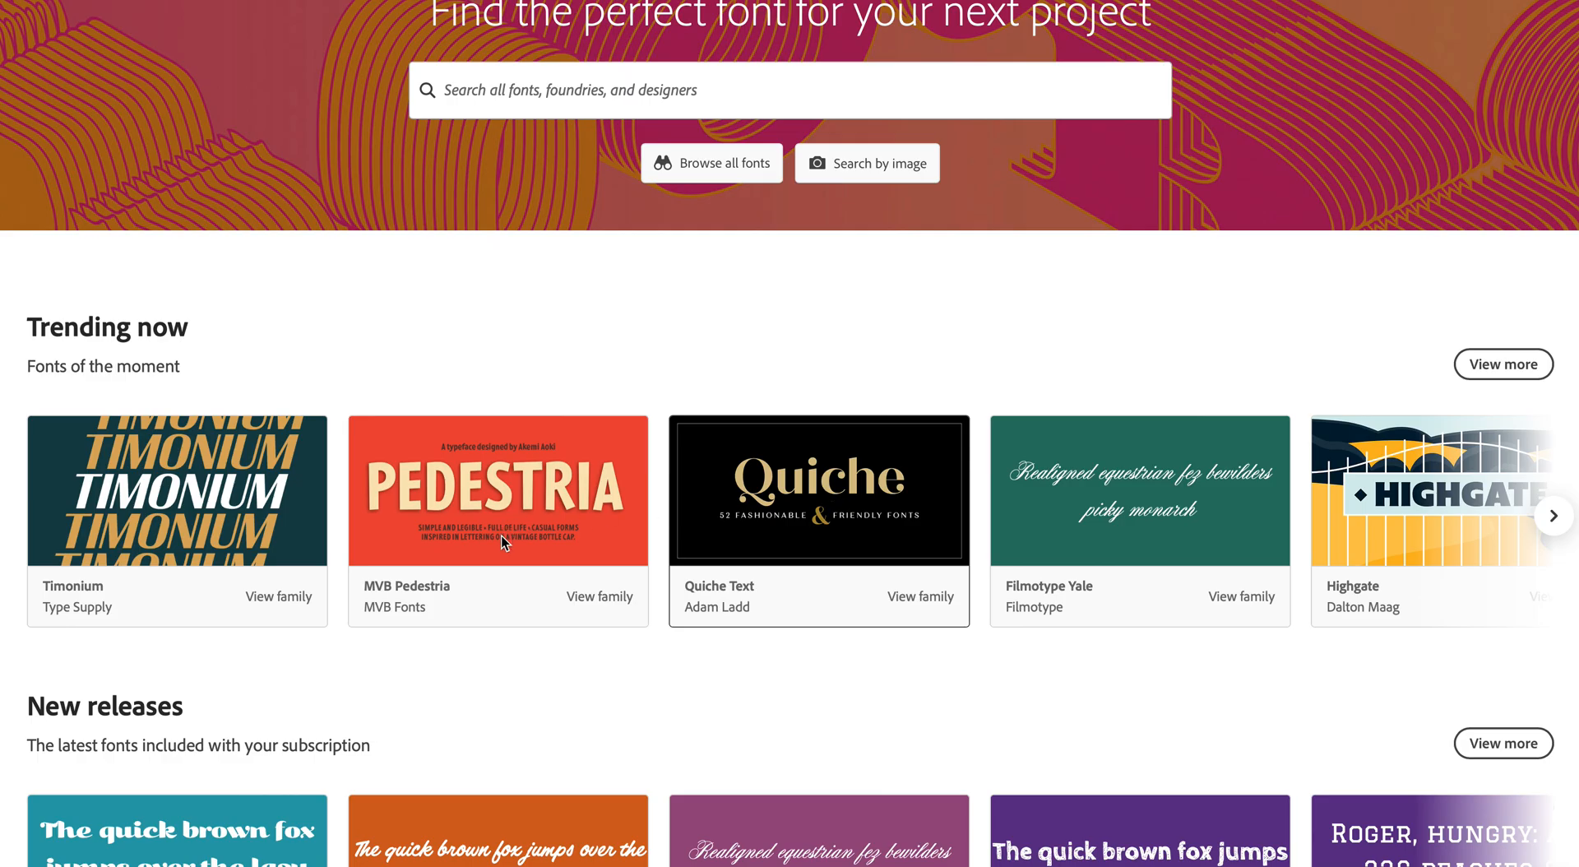
click(817, 491)
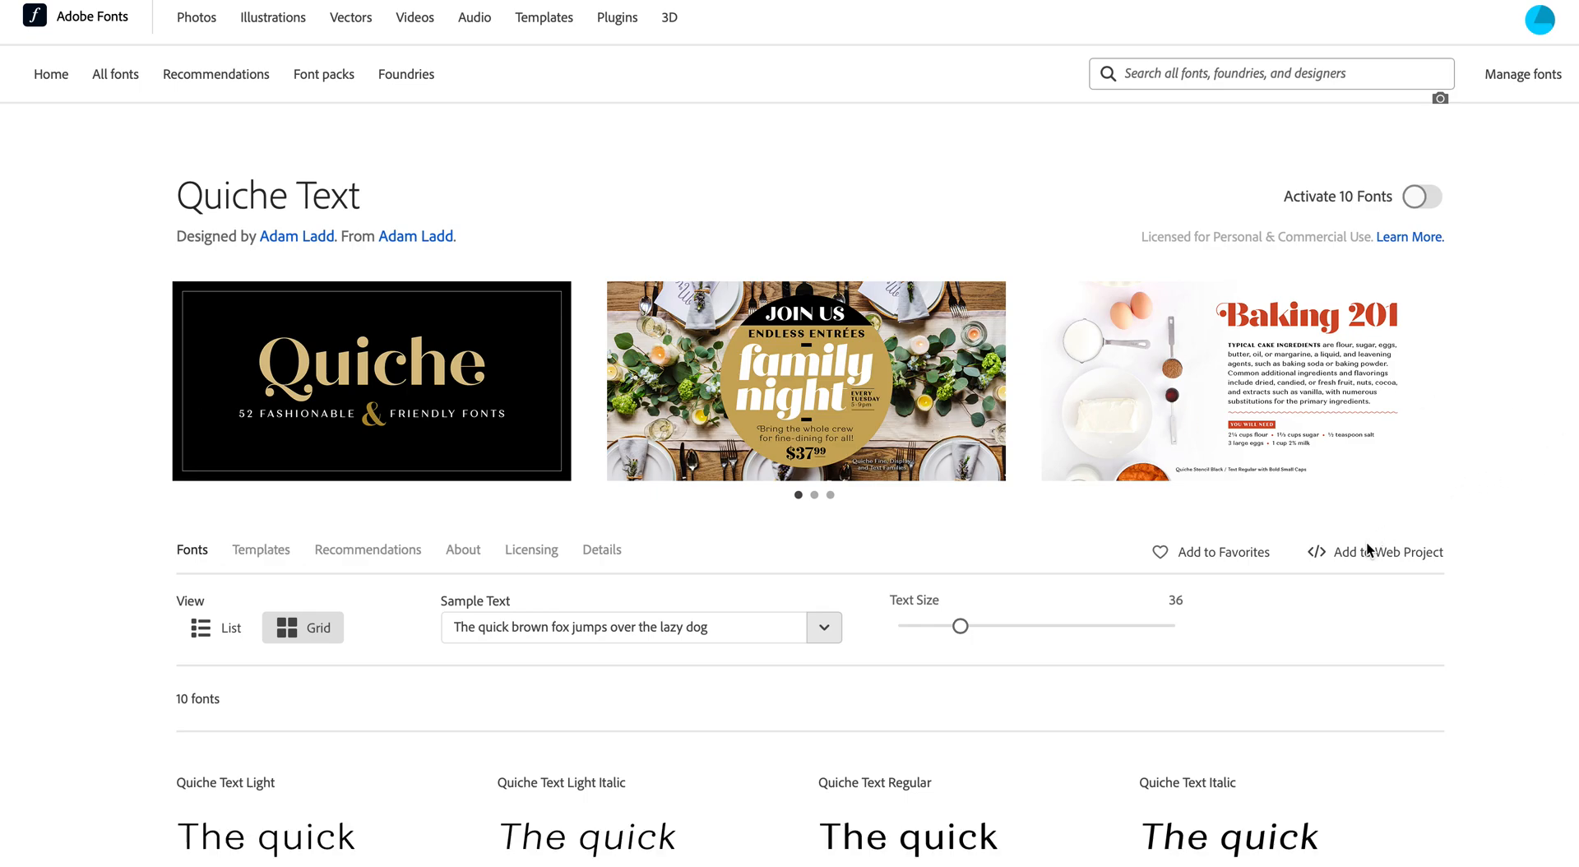
mouse_move(1354, 565)
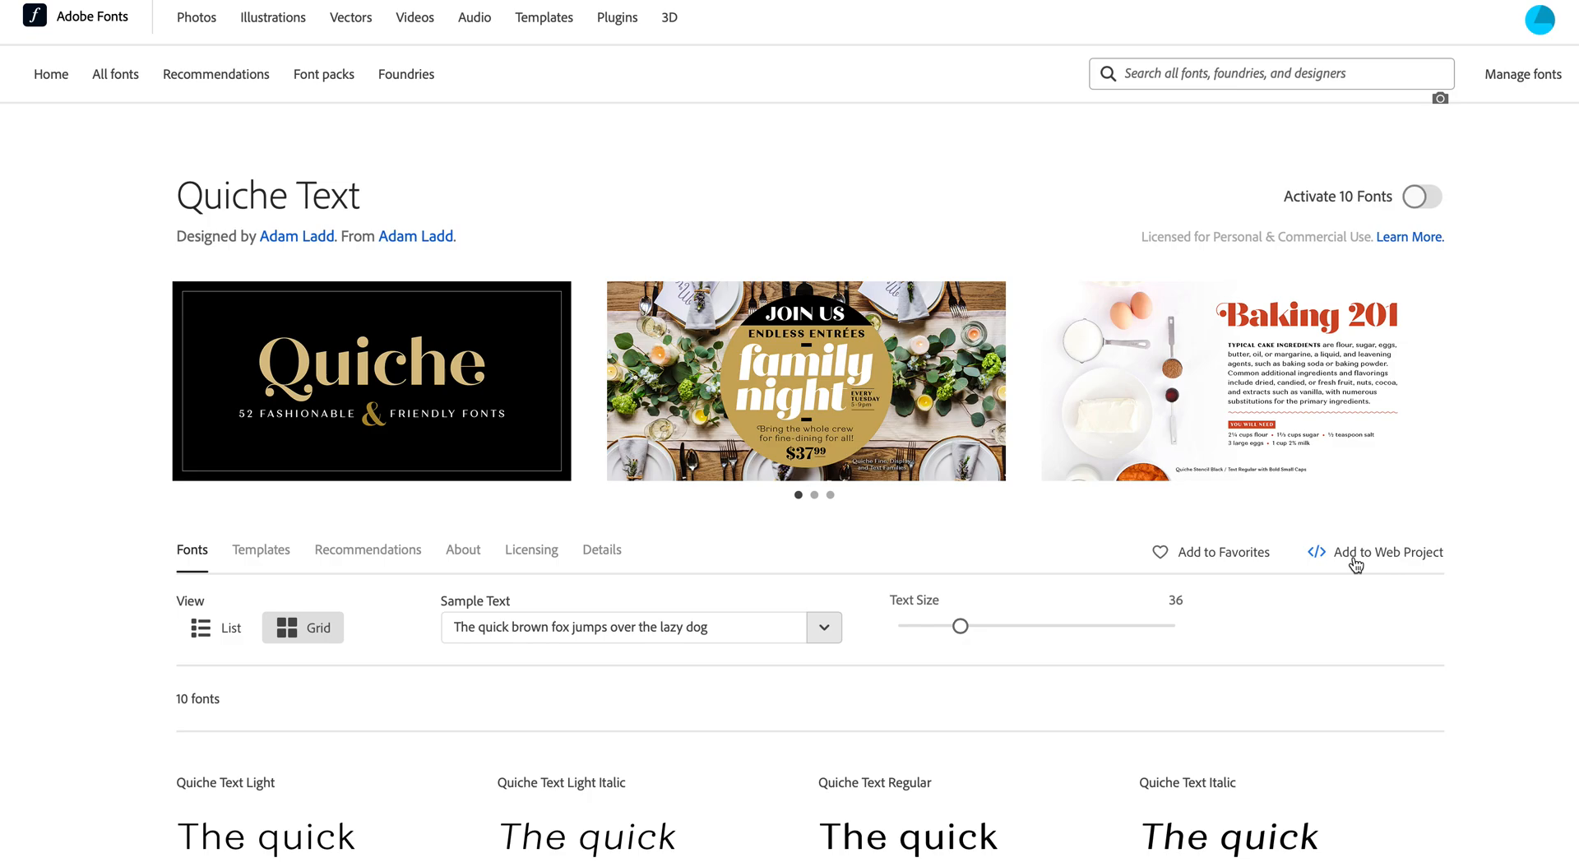
Step: Start adding Quiche Text to a web project and select the project name field
click(1388, 552)
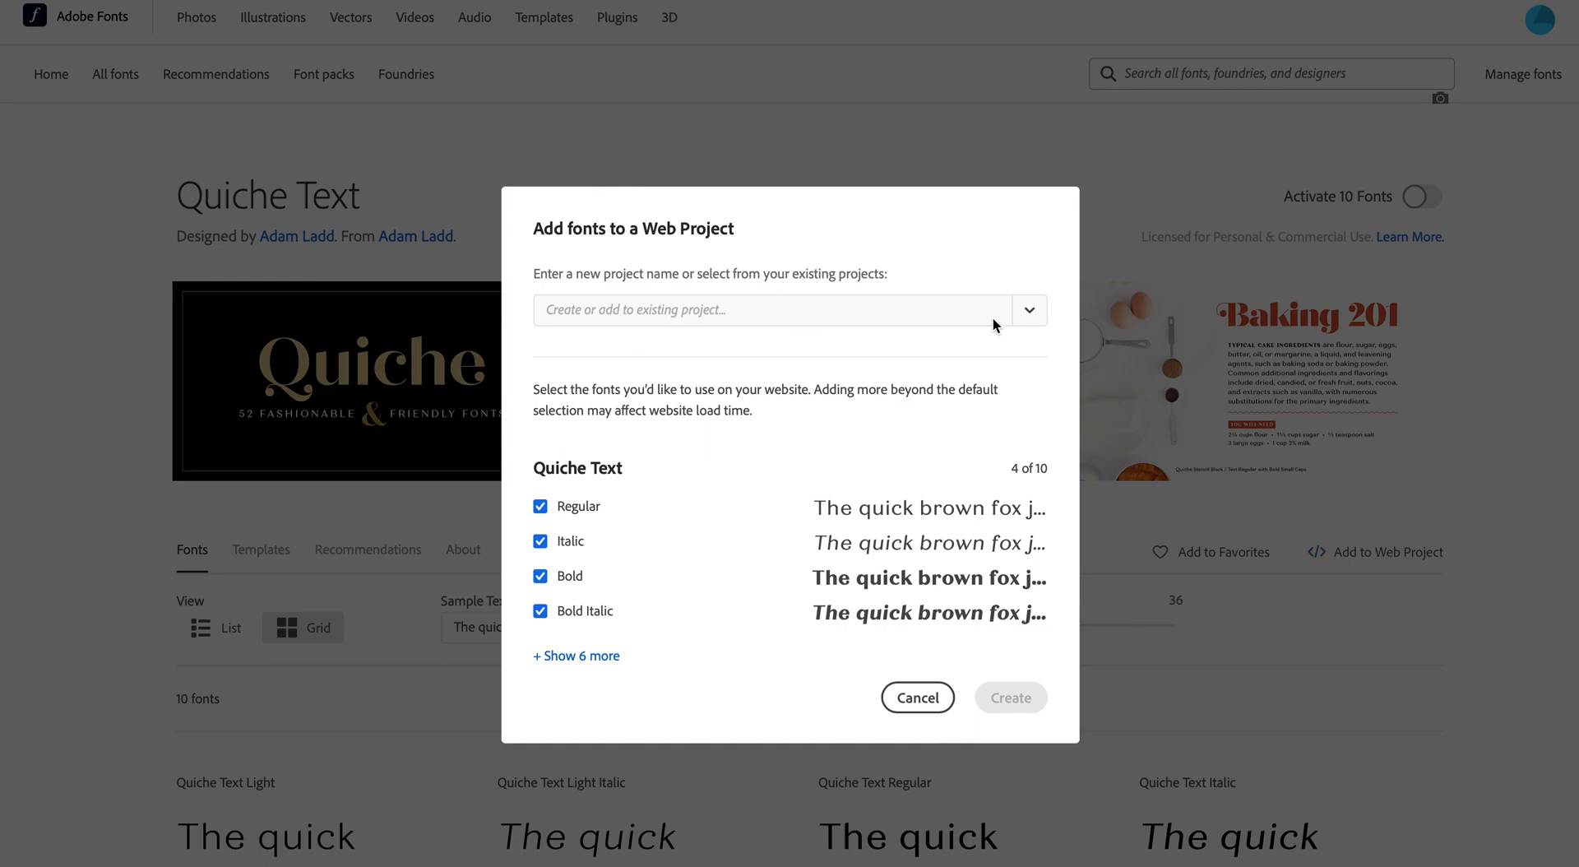
mouse_move(1029, 324)
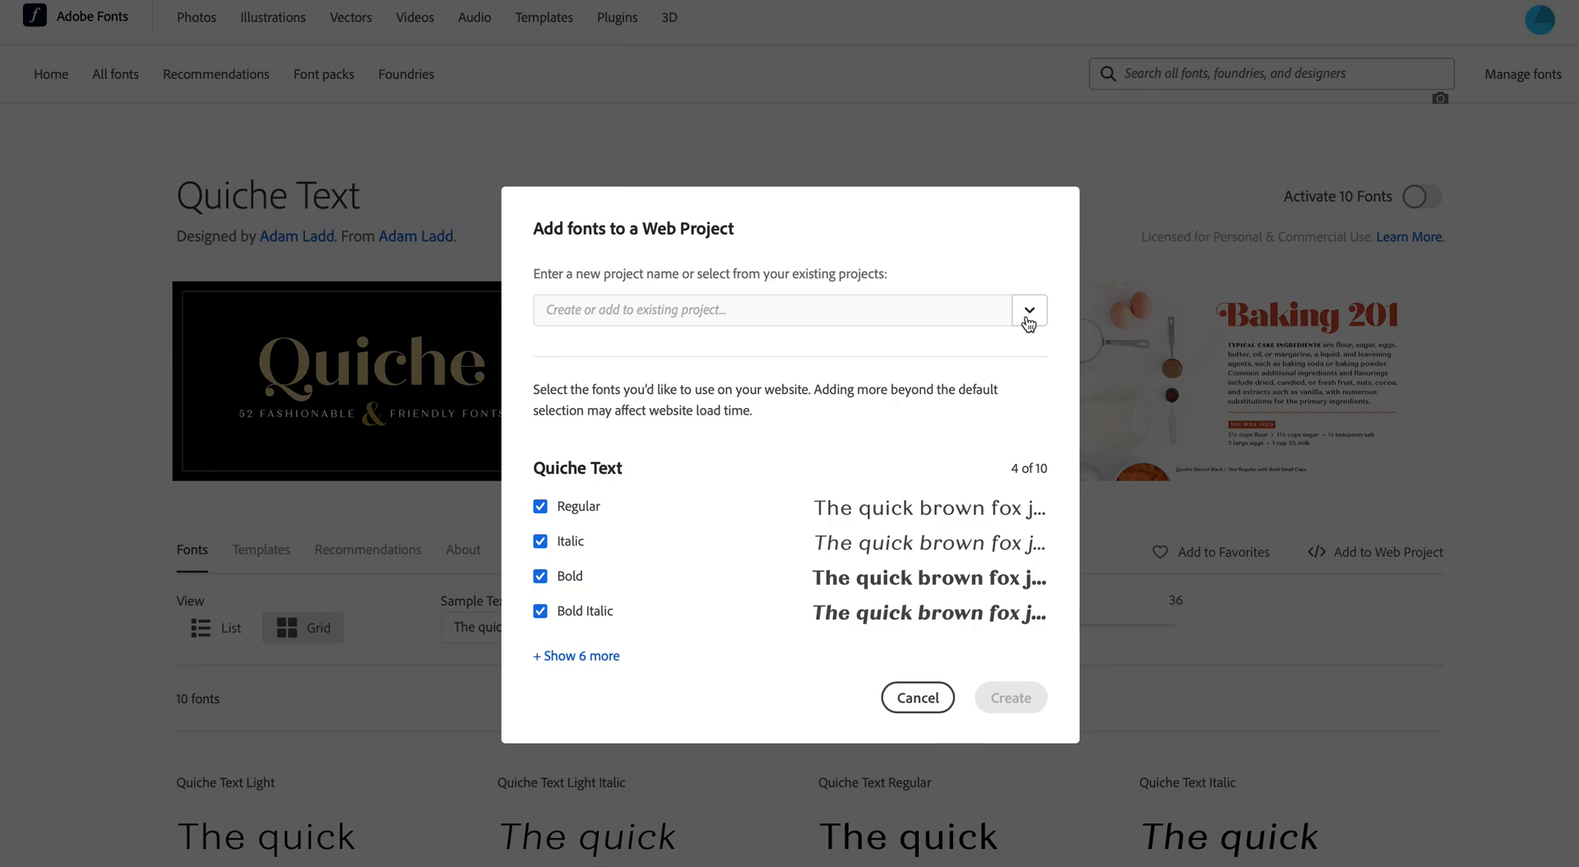
click(1027, 309)
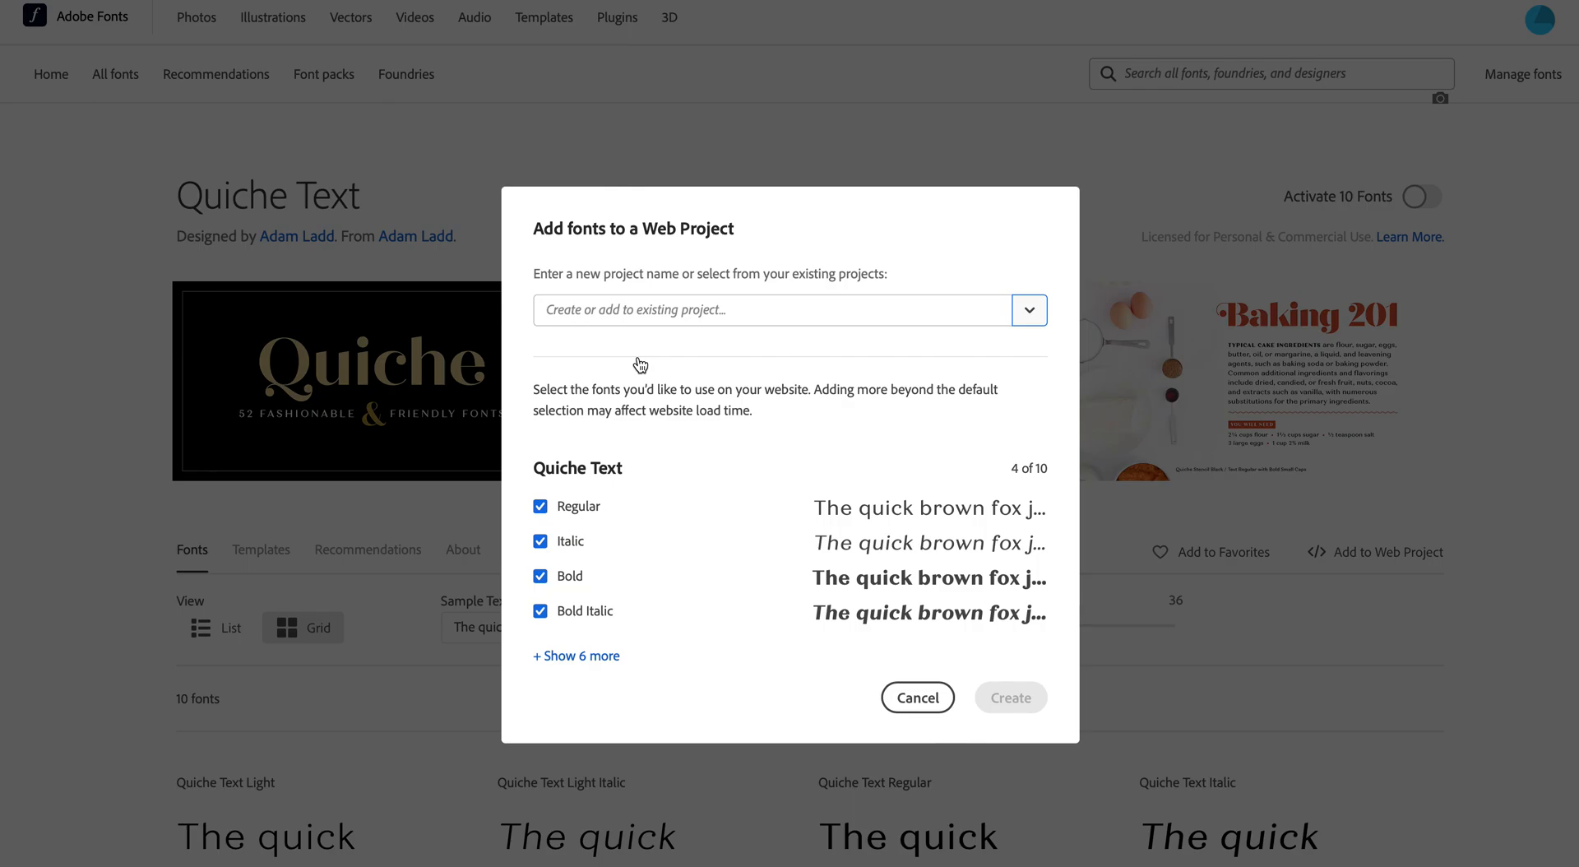
Step: Name the project Typography Example, pick three Quiche Text styles including ExtraBold, and create it
text(Te)
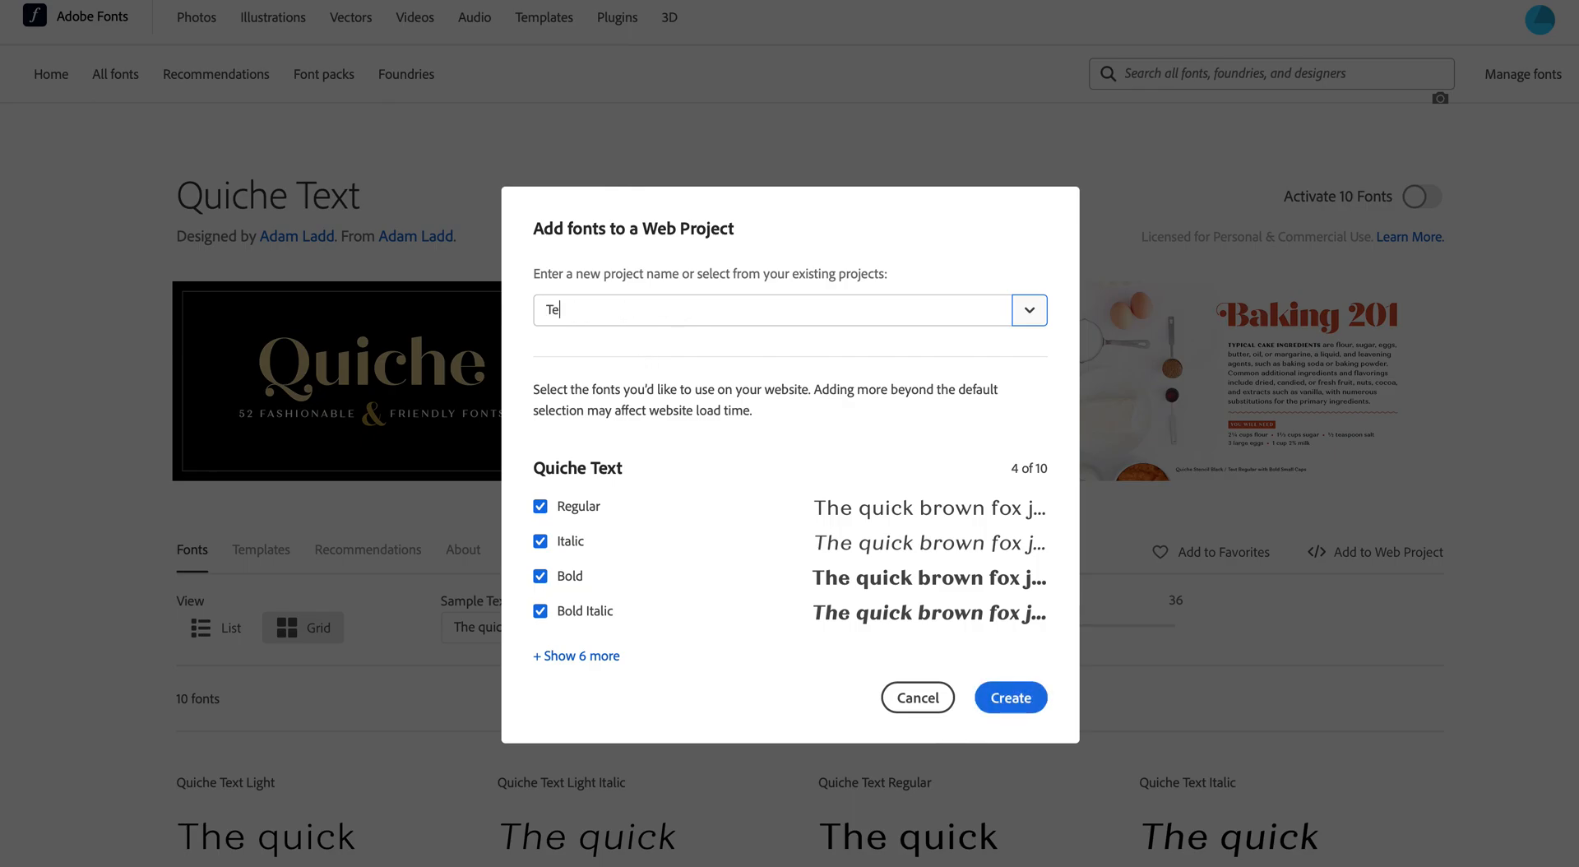
text(ypography Exampl)
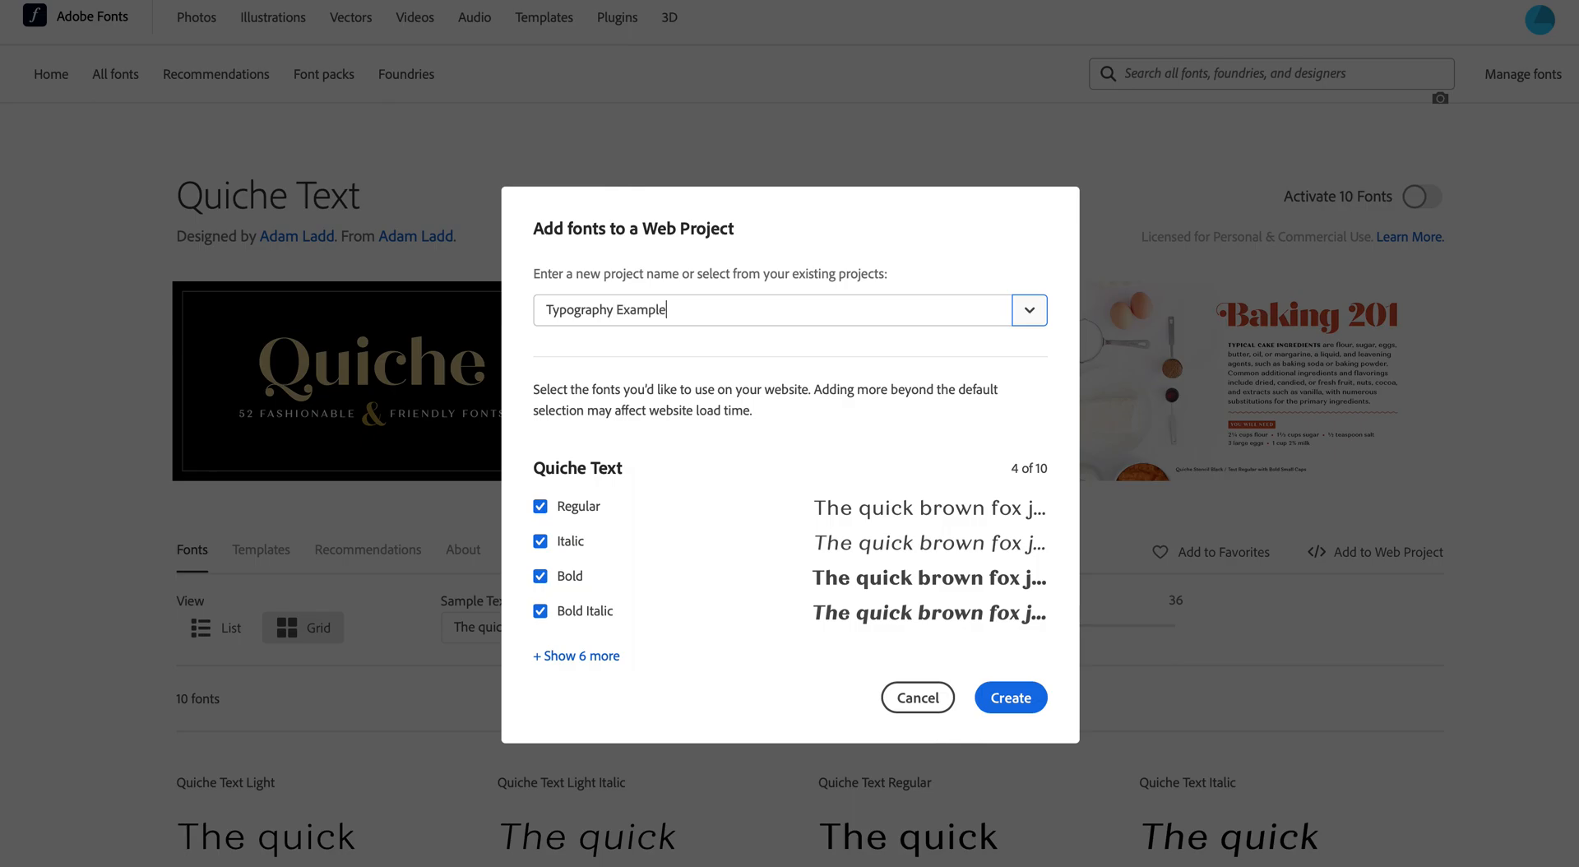
mouse_move(643, 432)
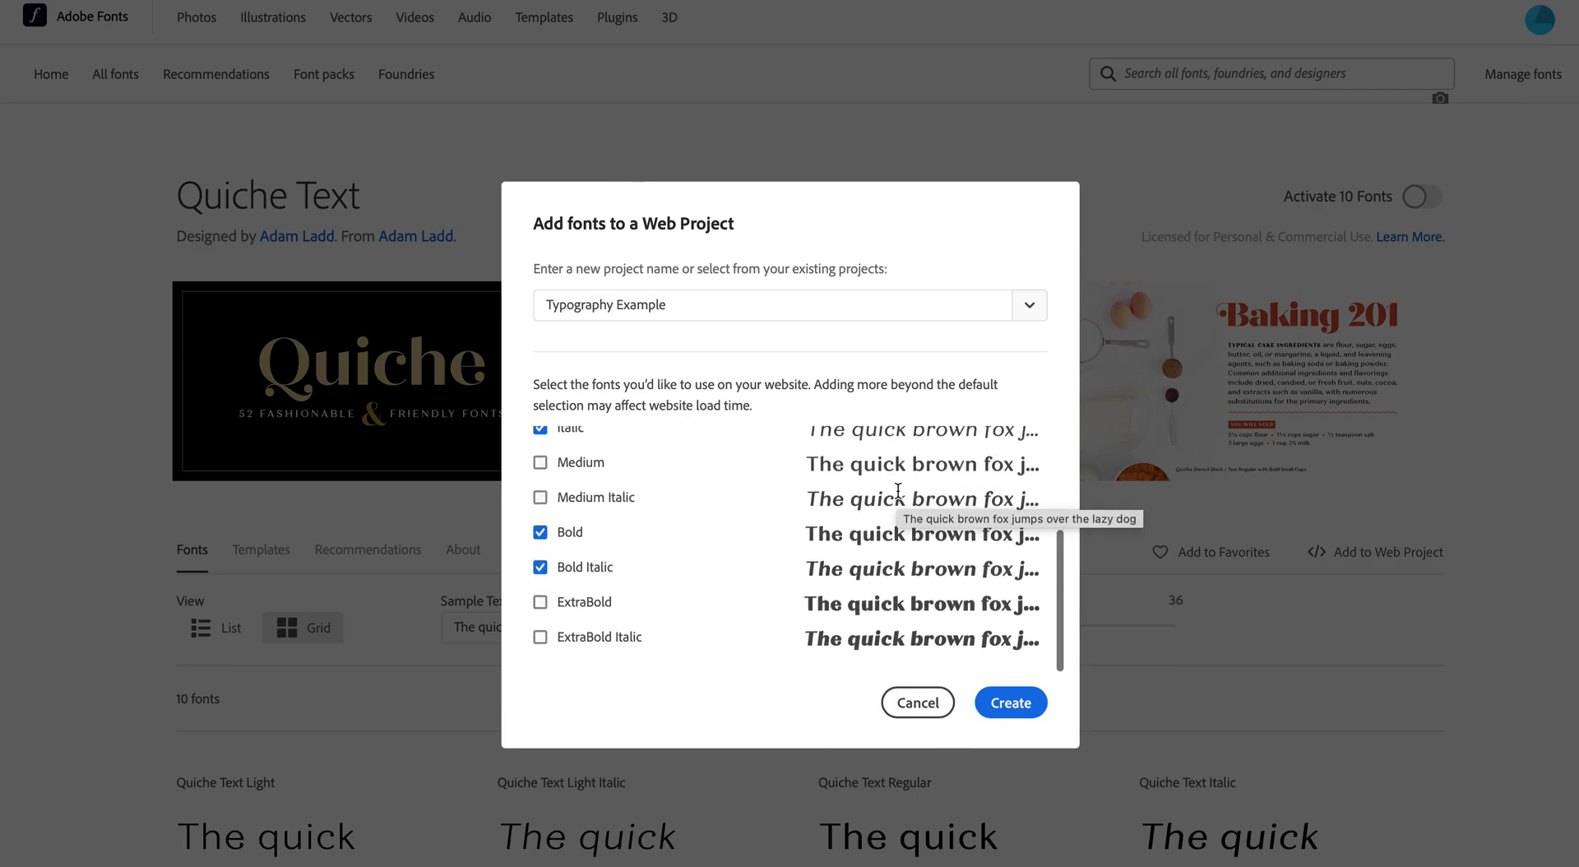
mouse_move(715, 578)
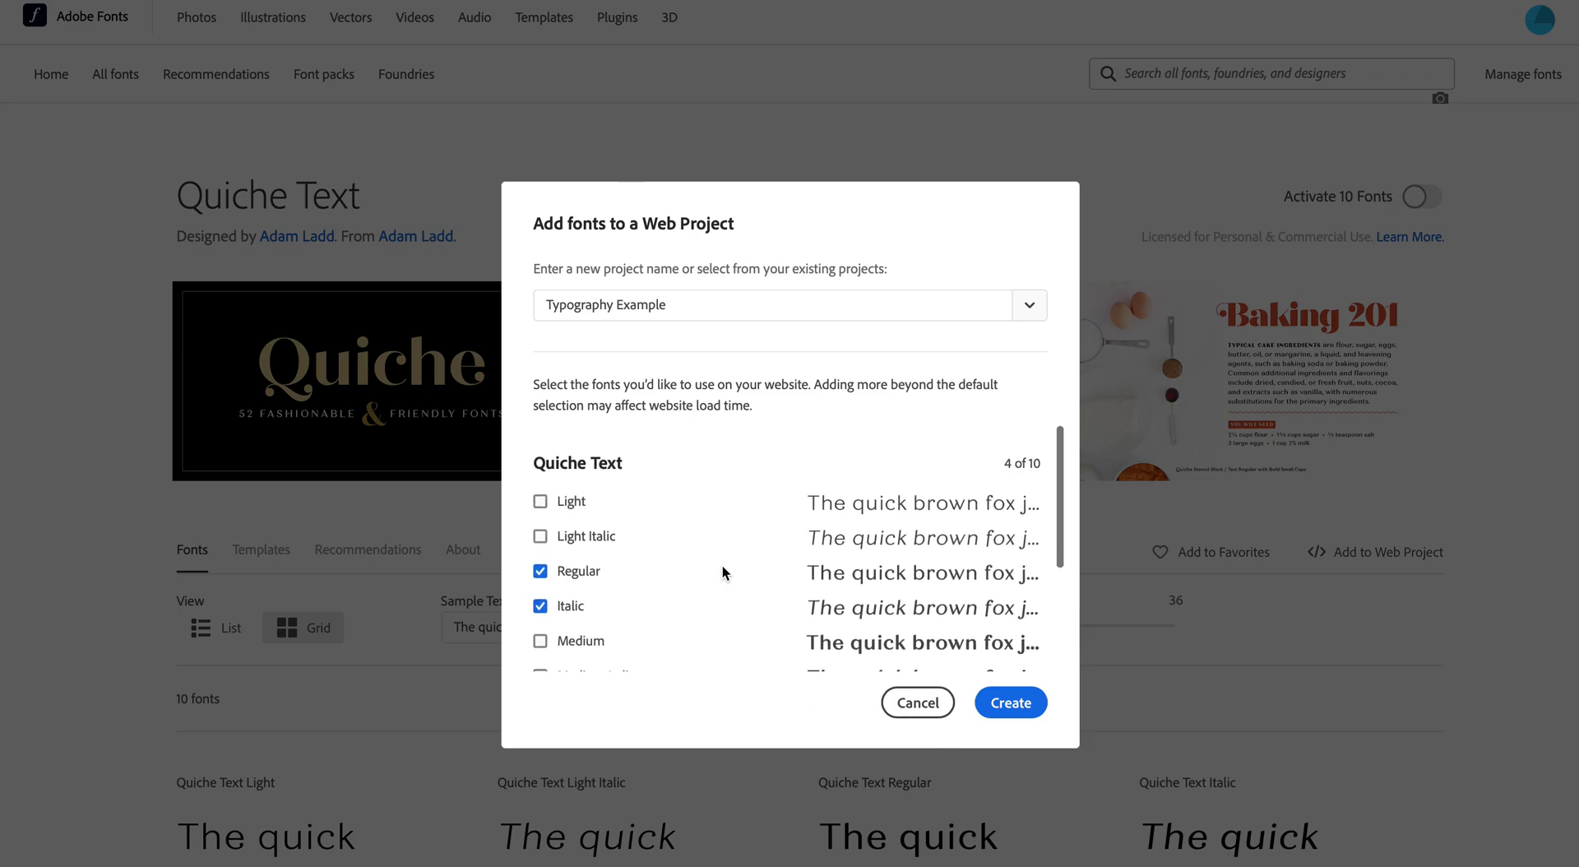
scroll(down, 3)
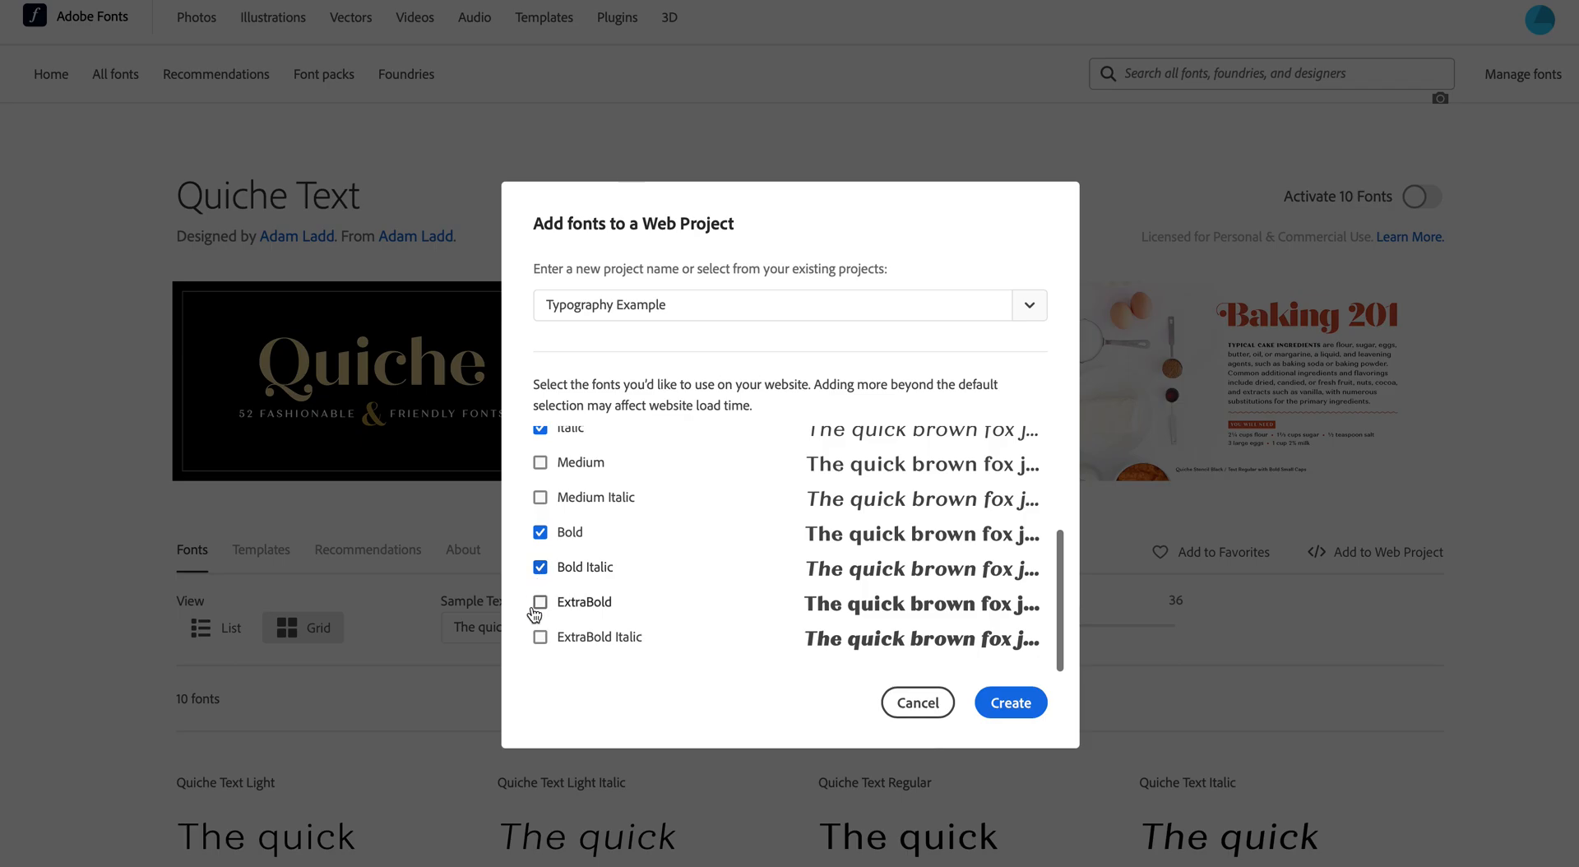
click(540, 601)
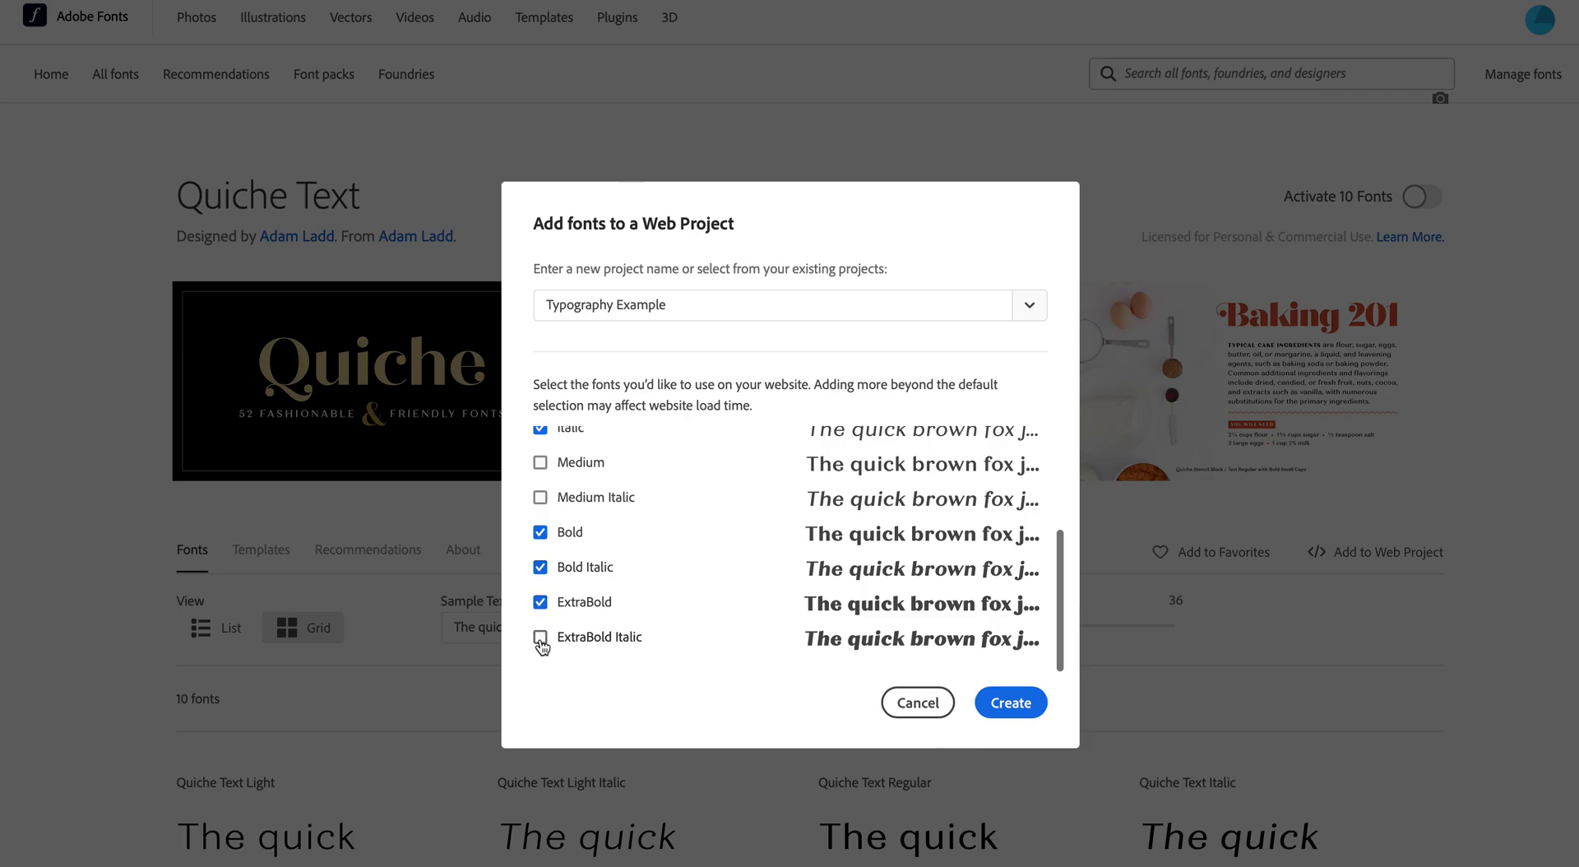
click(542, 636)
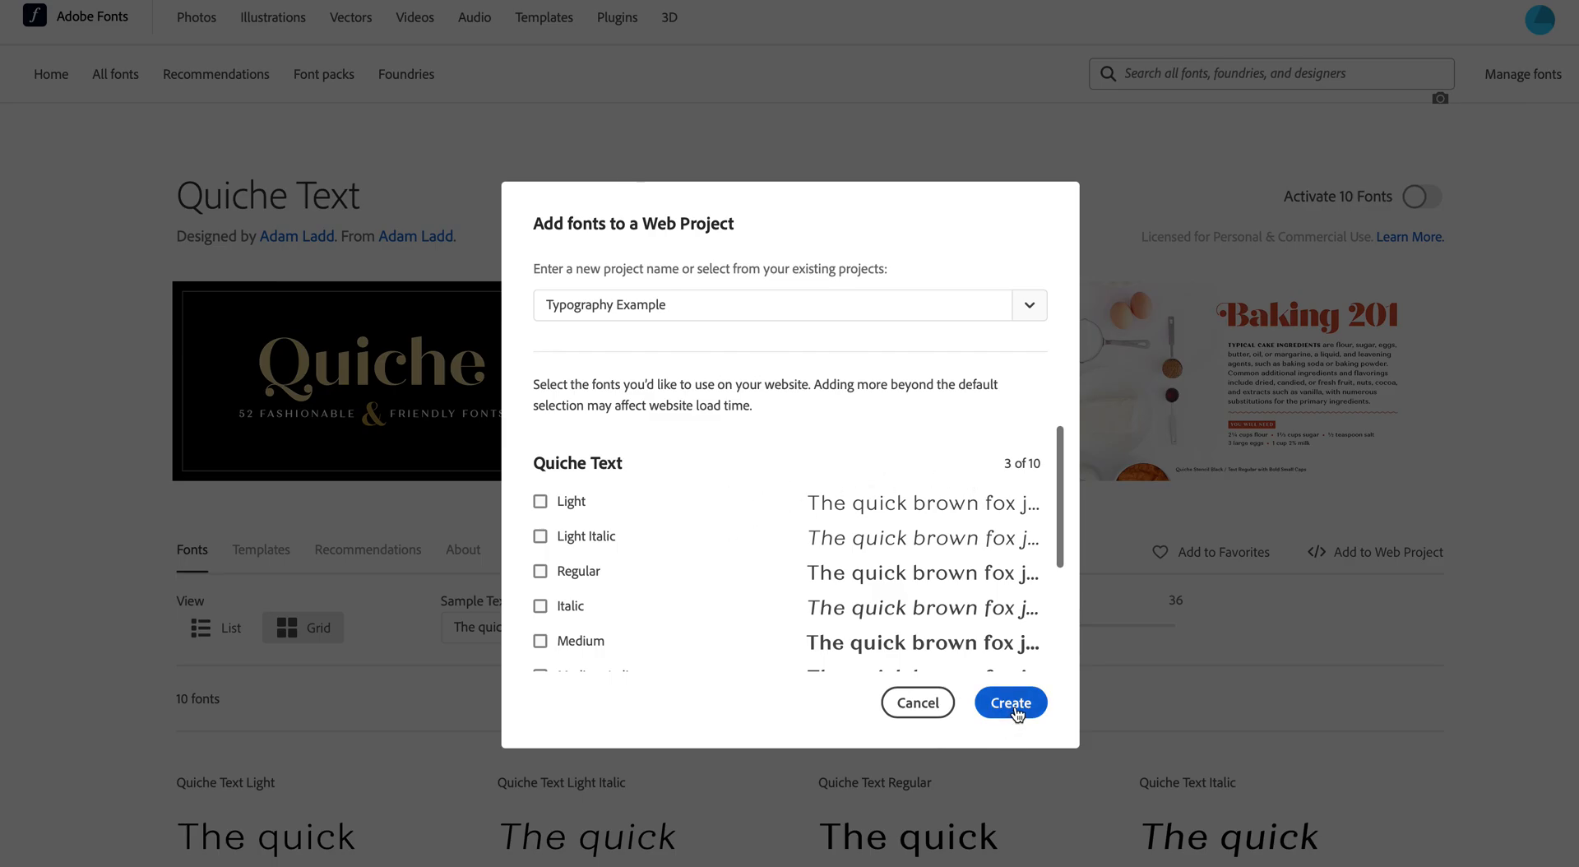
click(1009, 702)
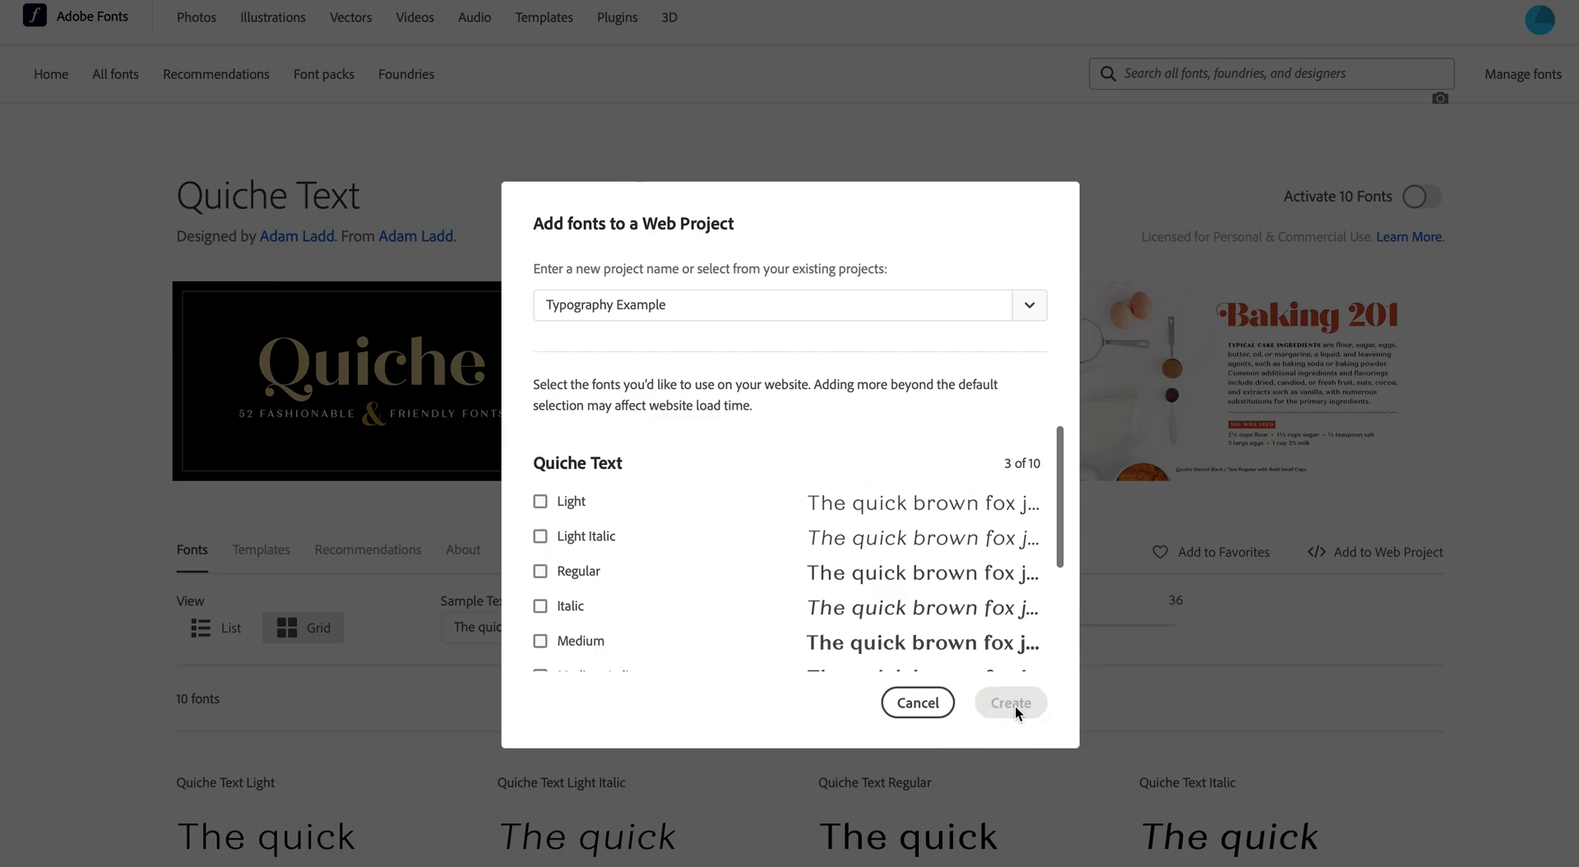
Step: Copy the Typography Example stylesheet link code to the clipboard
click(1009, 701)
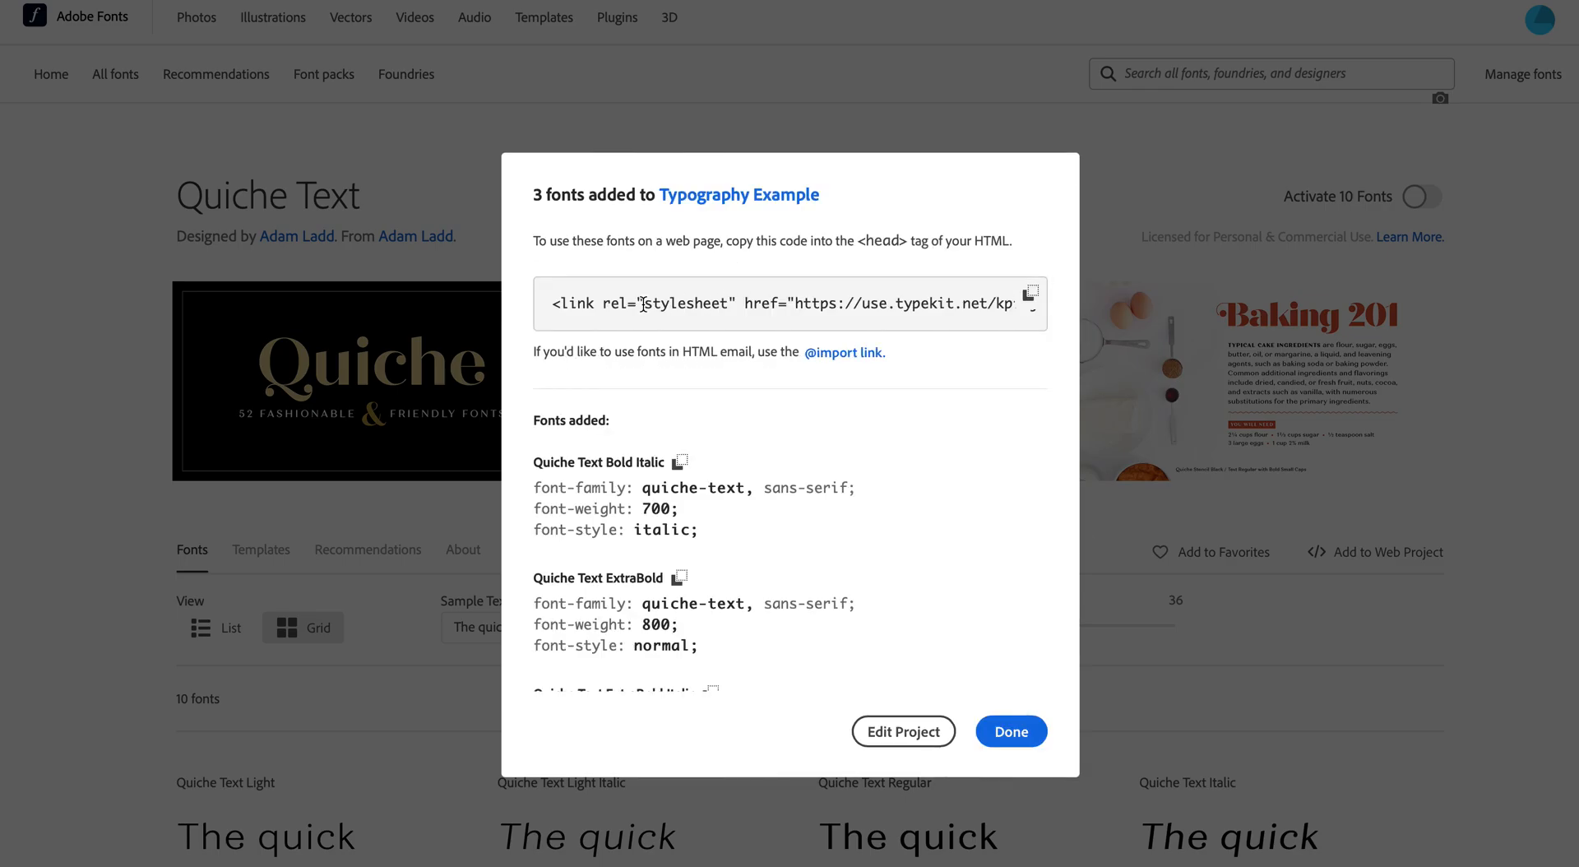
mouse_move(529, 323)
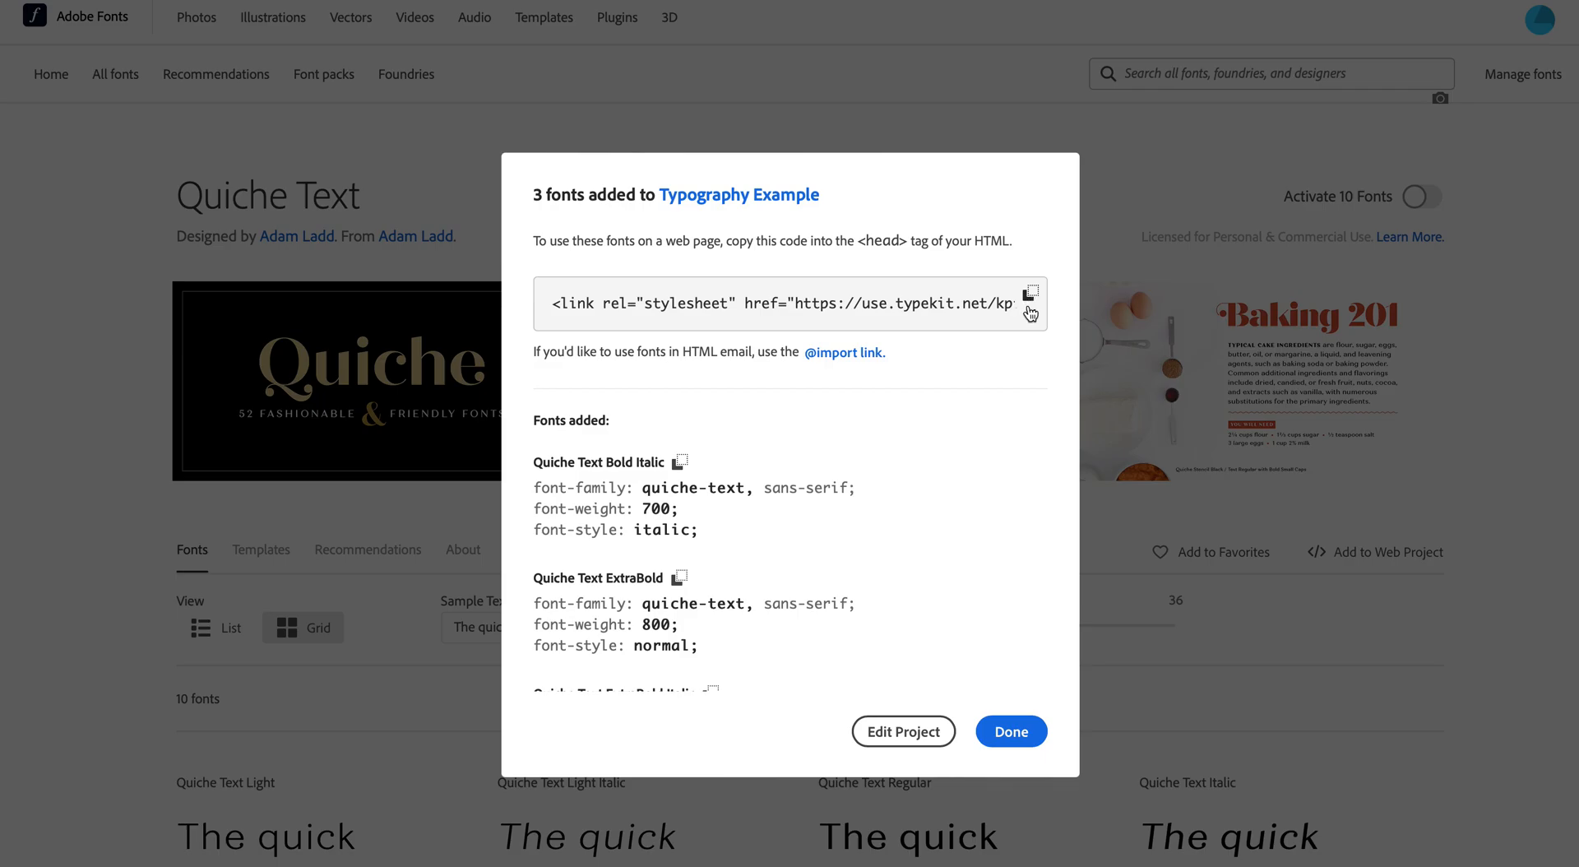
mouse_move(1029, 303)
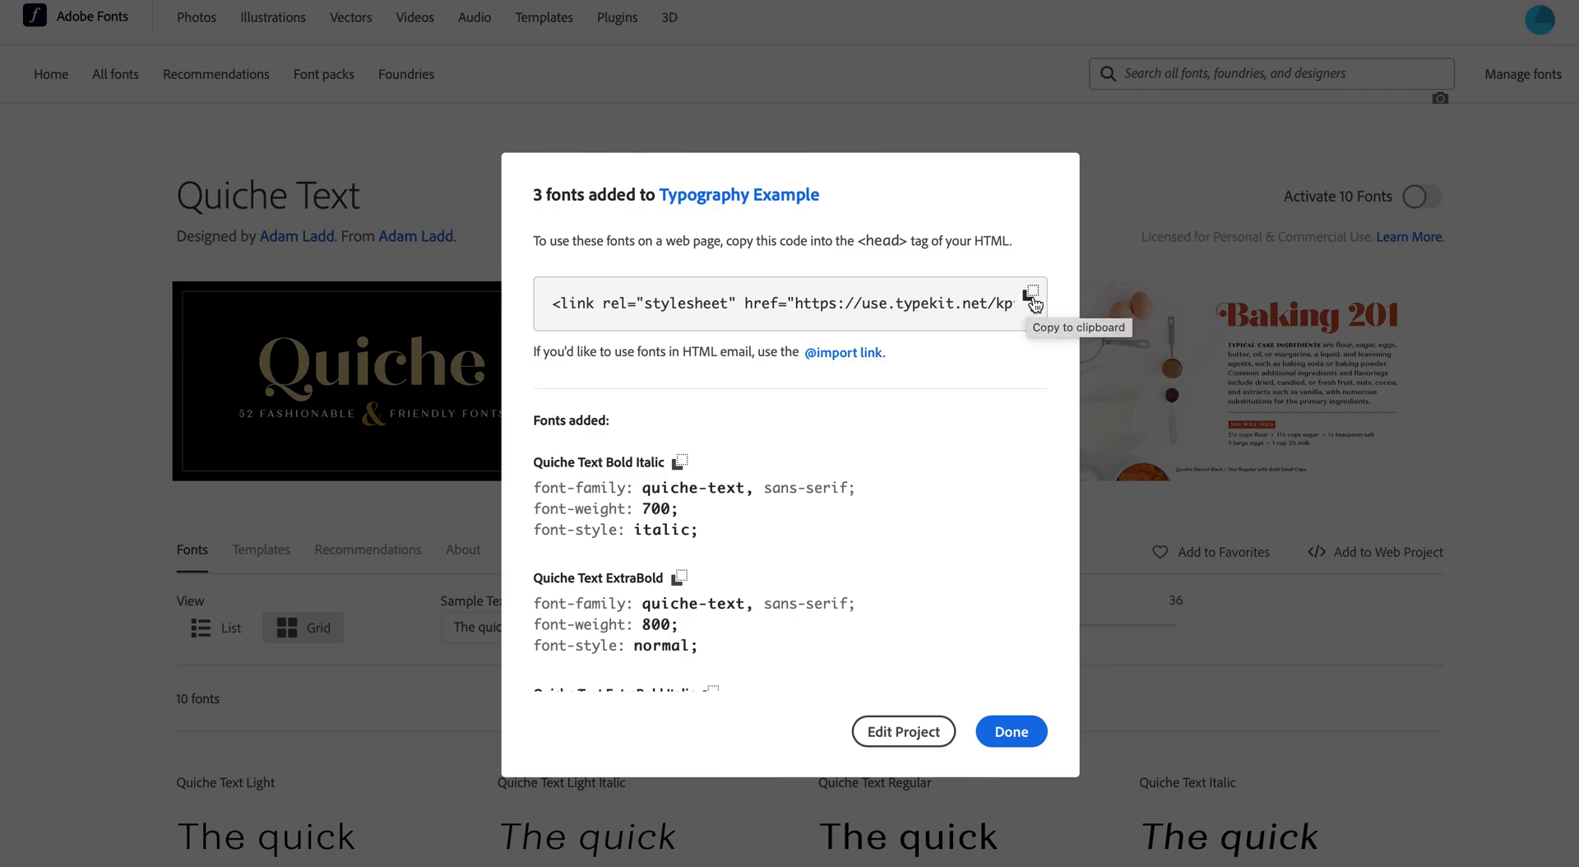
mouse_move(1136, 223)
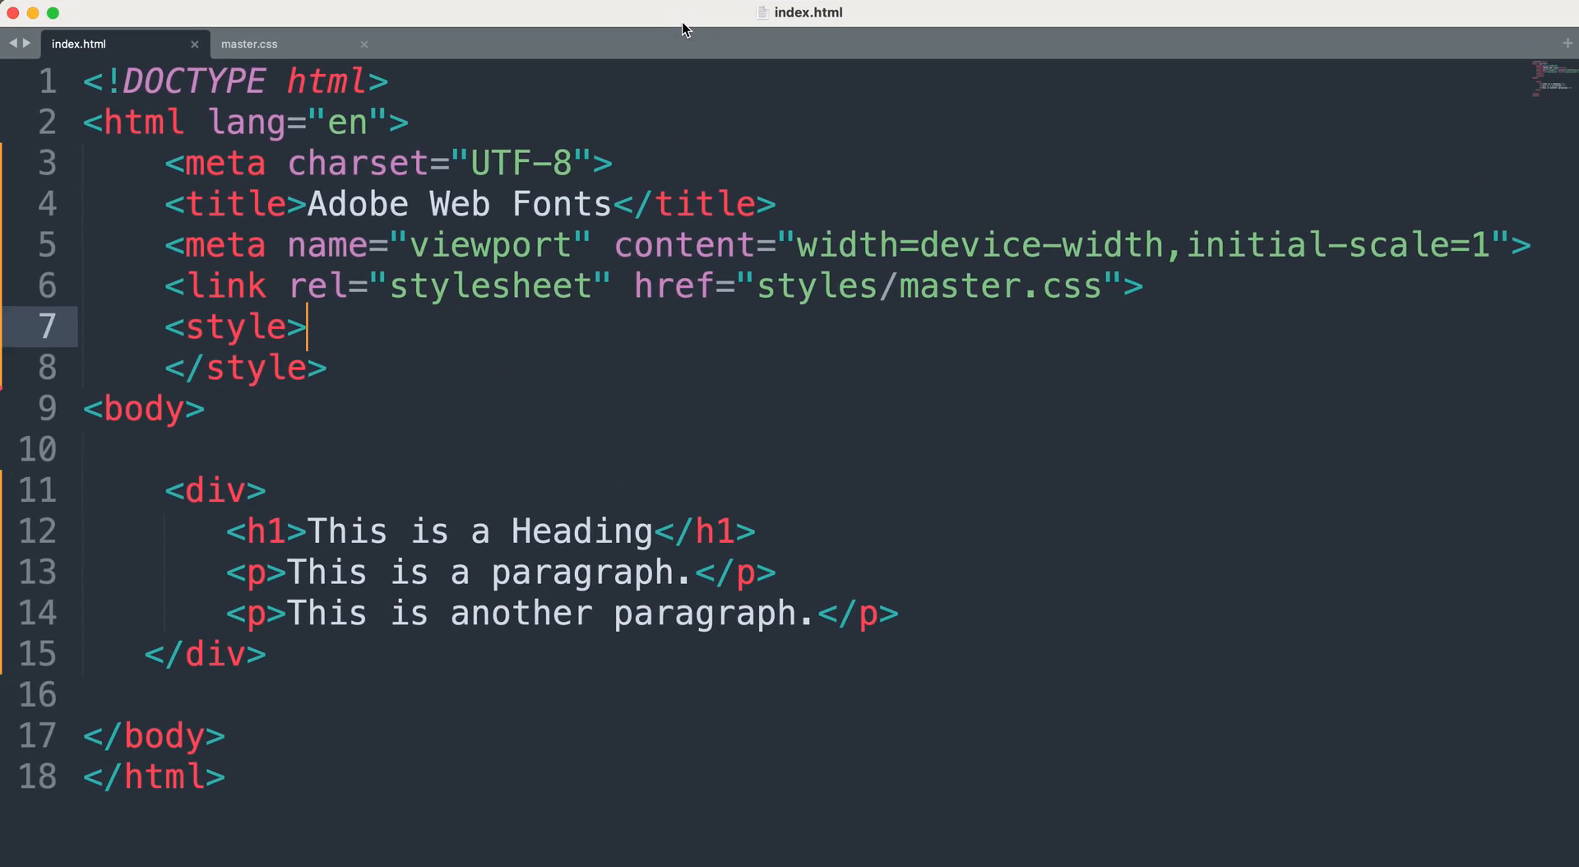
mouse_move(171, 293)
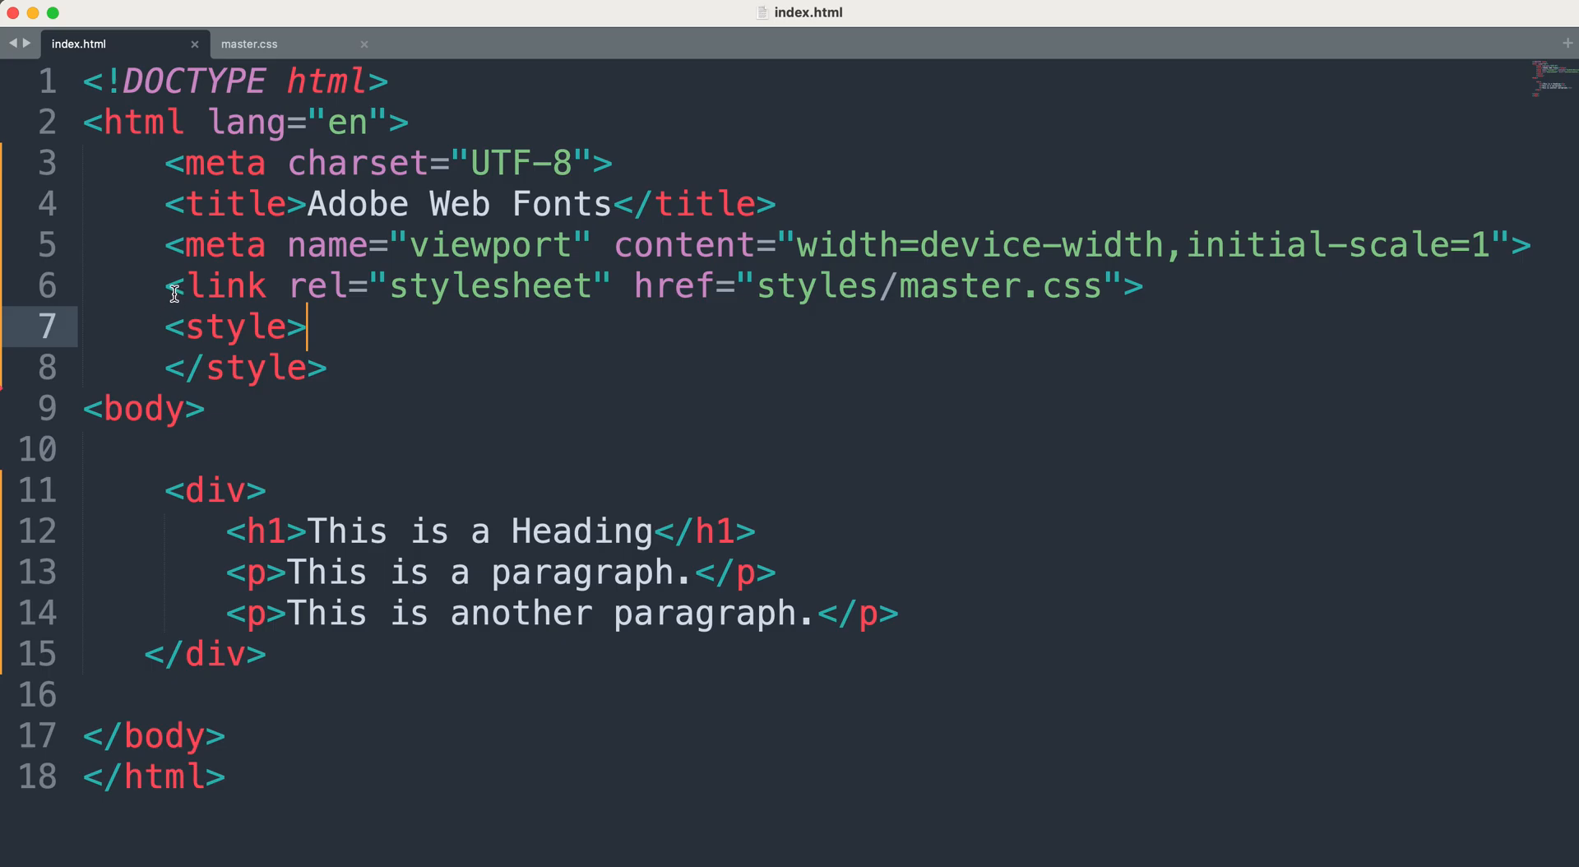
mouse_move(1530, 250)
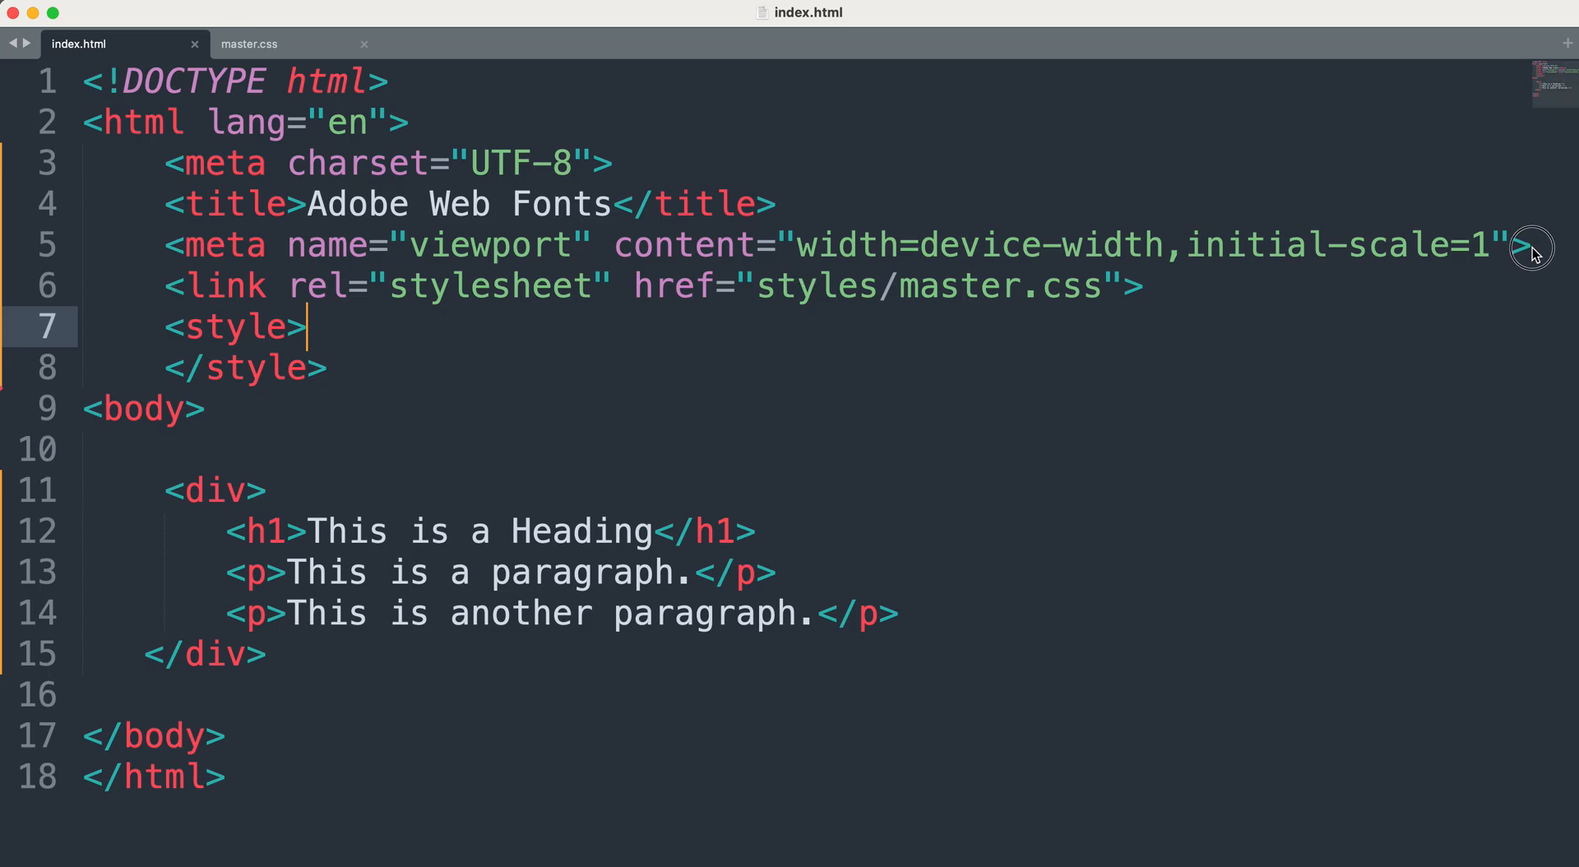
Step: Add the use.typekit.net/kpf0jvb.css stylesheet link on a new line after the viewport meta
click(1525, 244)
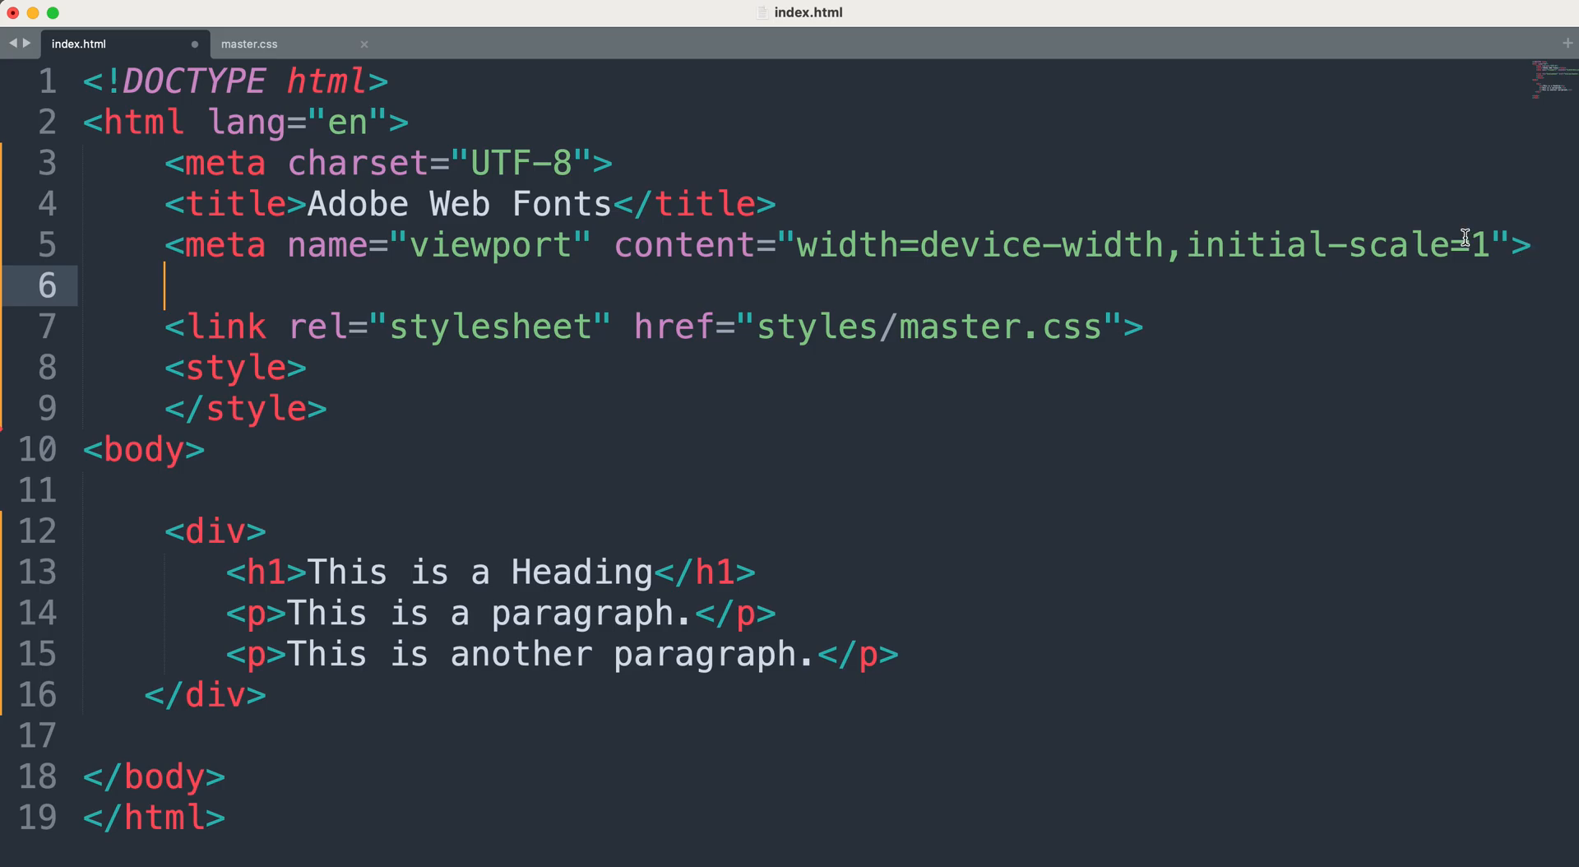
text(<link rel="stylesheet" href="https://use.typekit.net/kpf0jvb.css">)
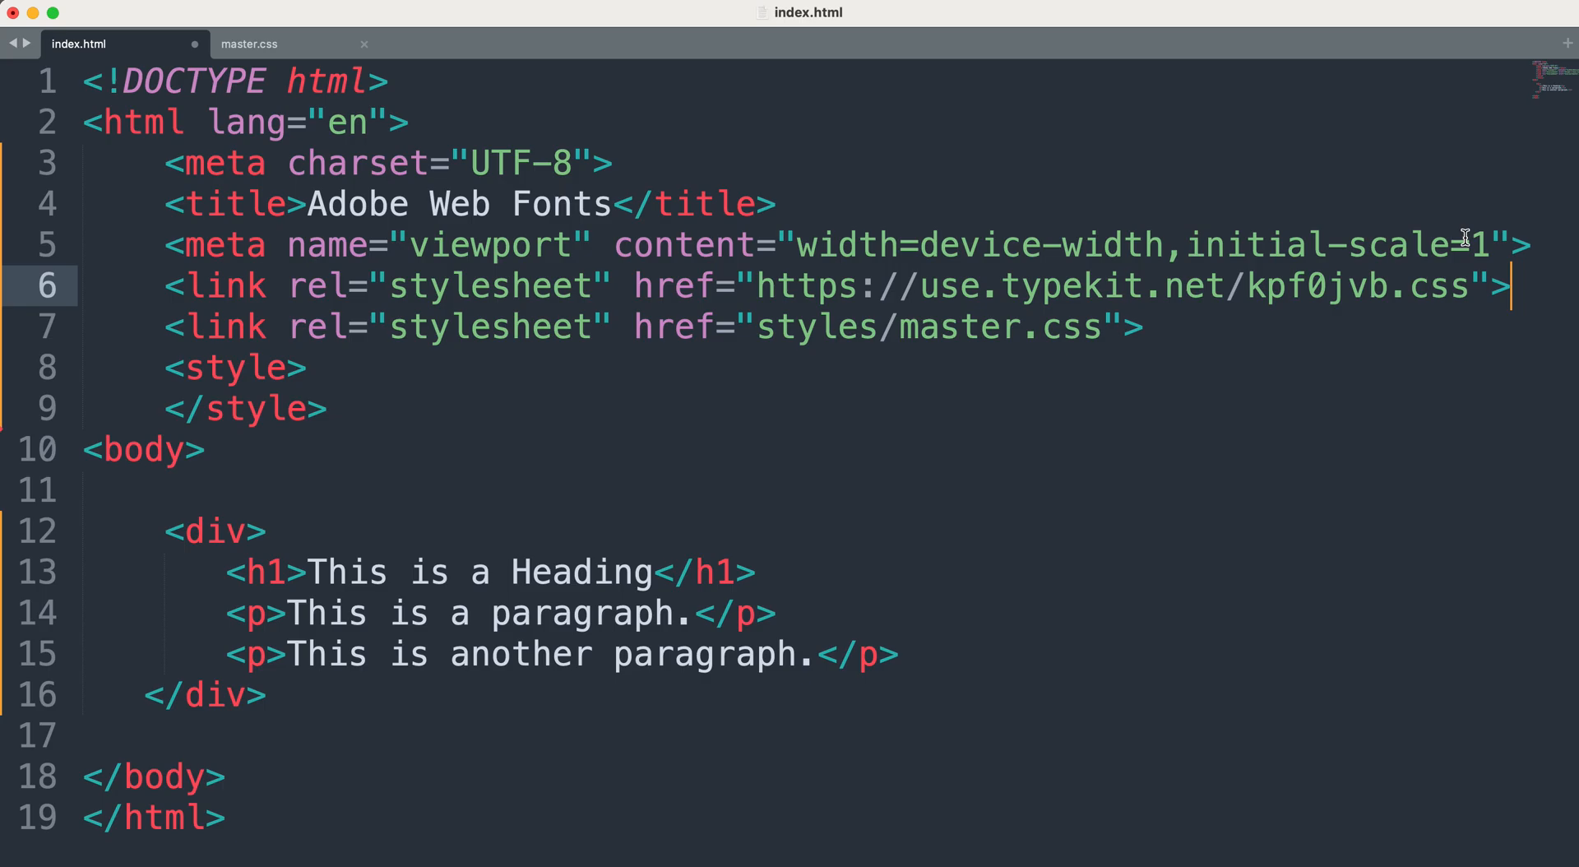
mouse_move(215, 26)
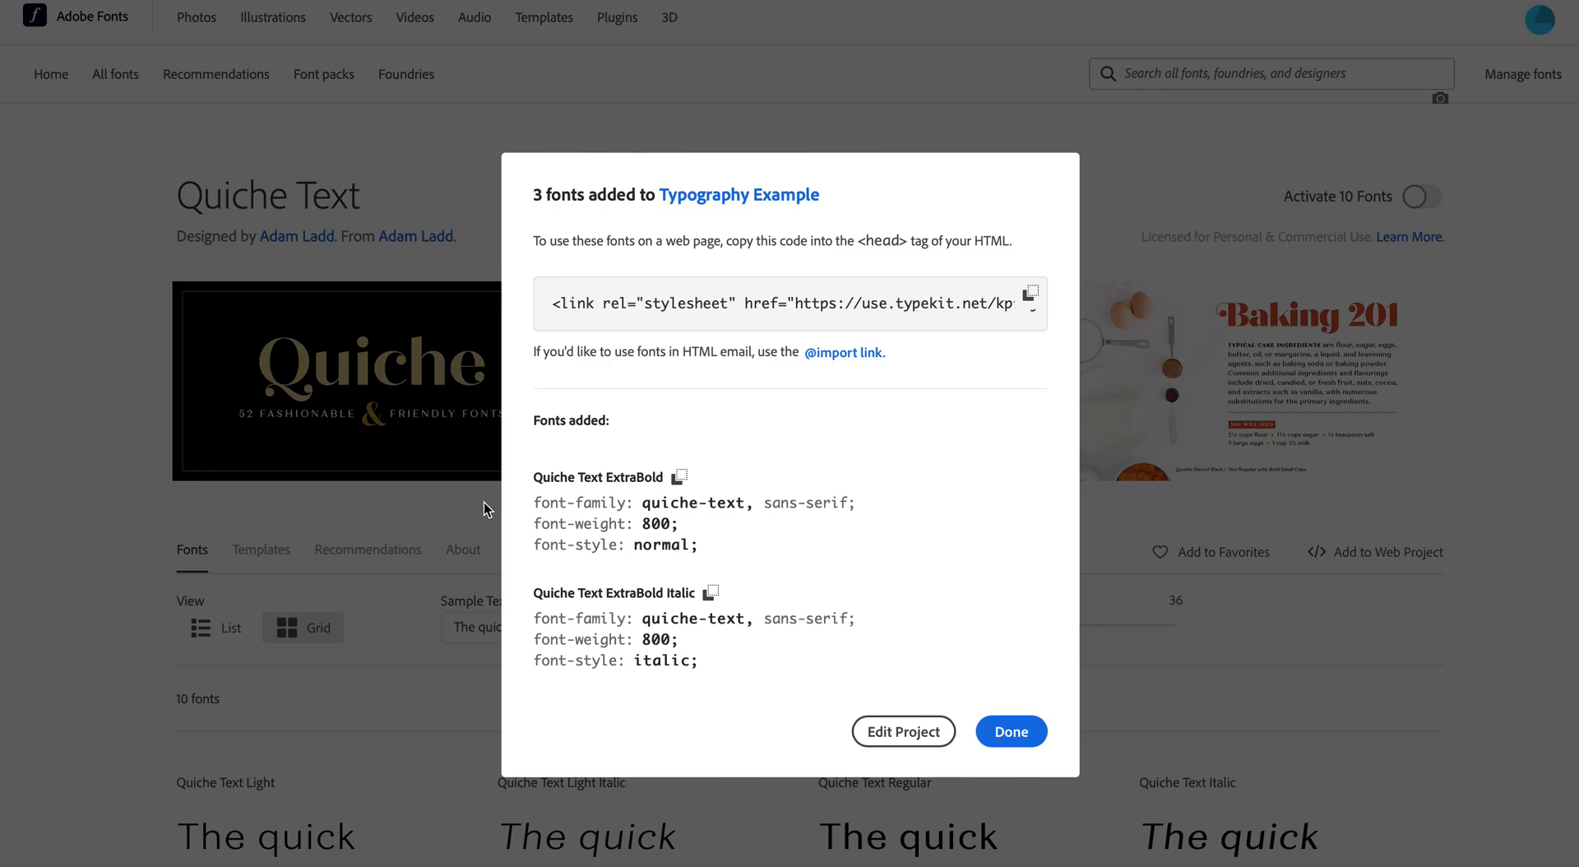
mouse_move(629, 487)
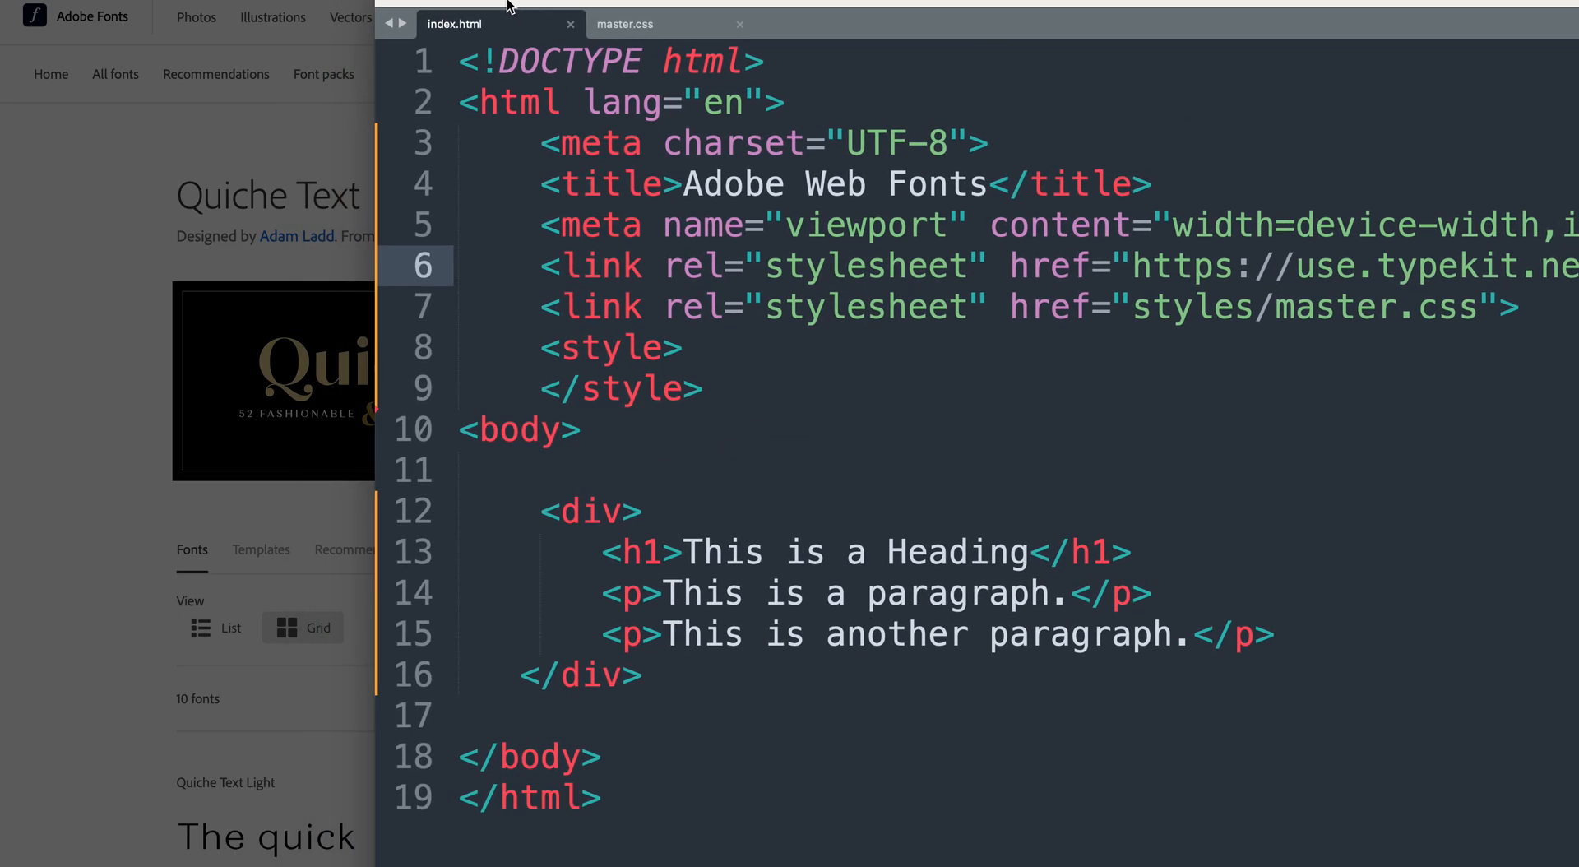
Step: Write an h1 rule using font-family quiche-text, sans-serif with weight 800 and normal style
click(683, 349)
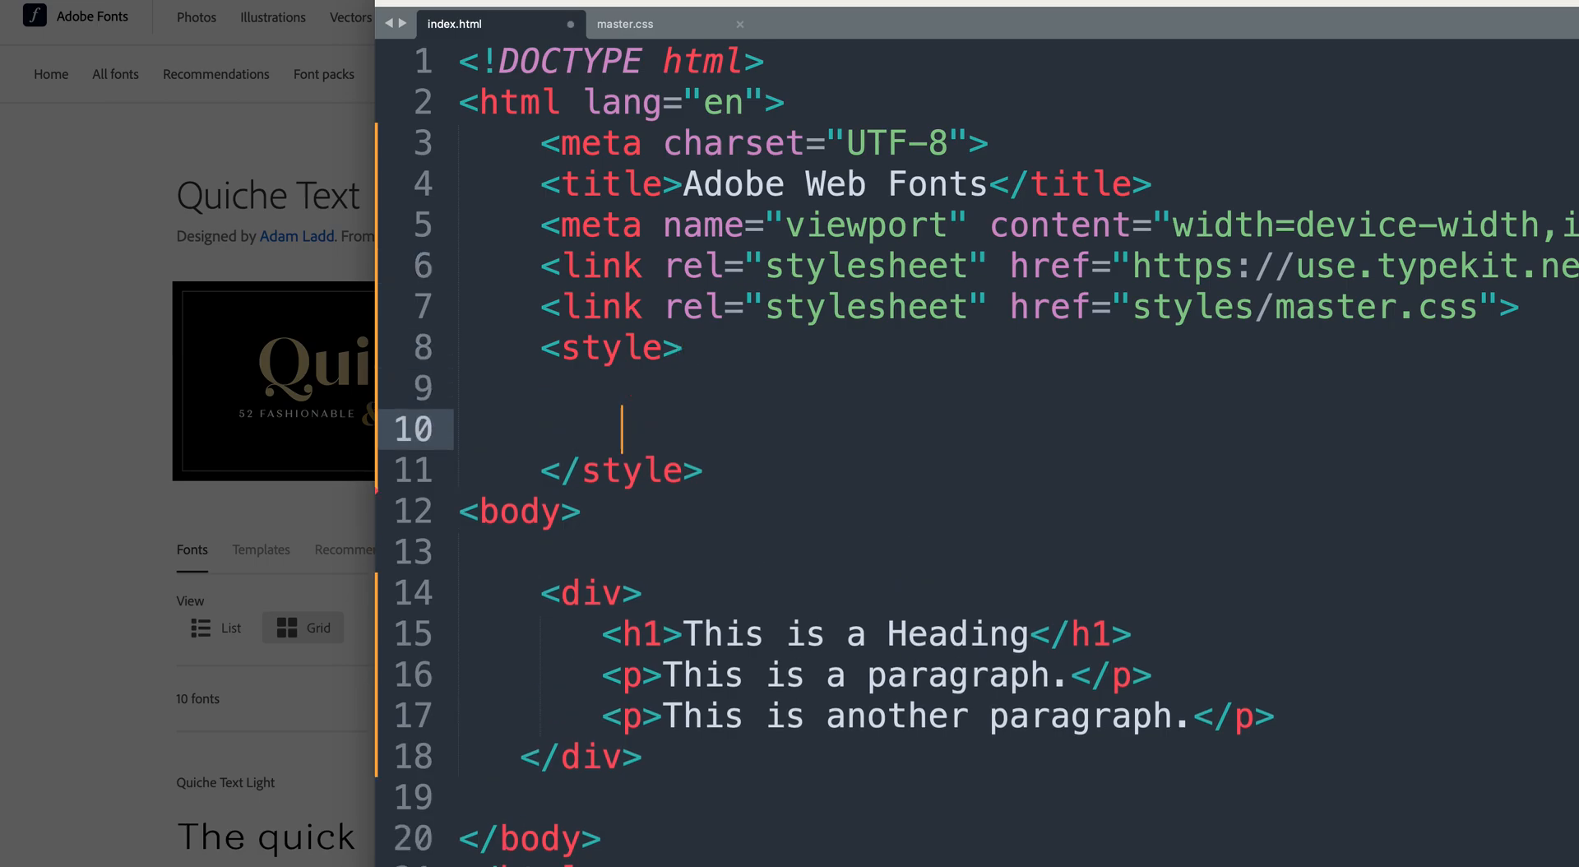
text(font-family: quiche-text,sans-serif;)
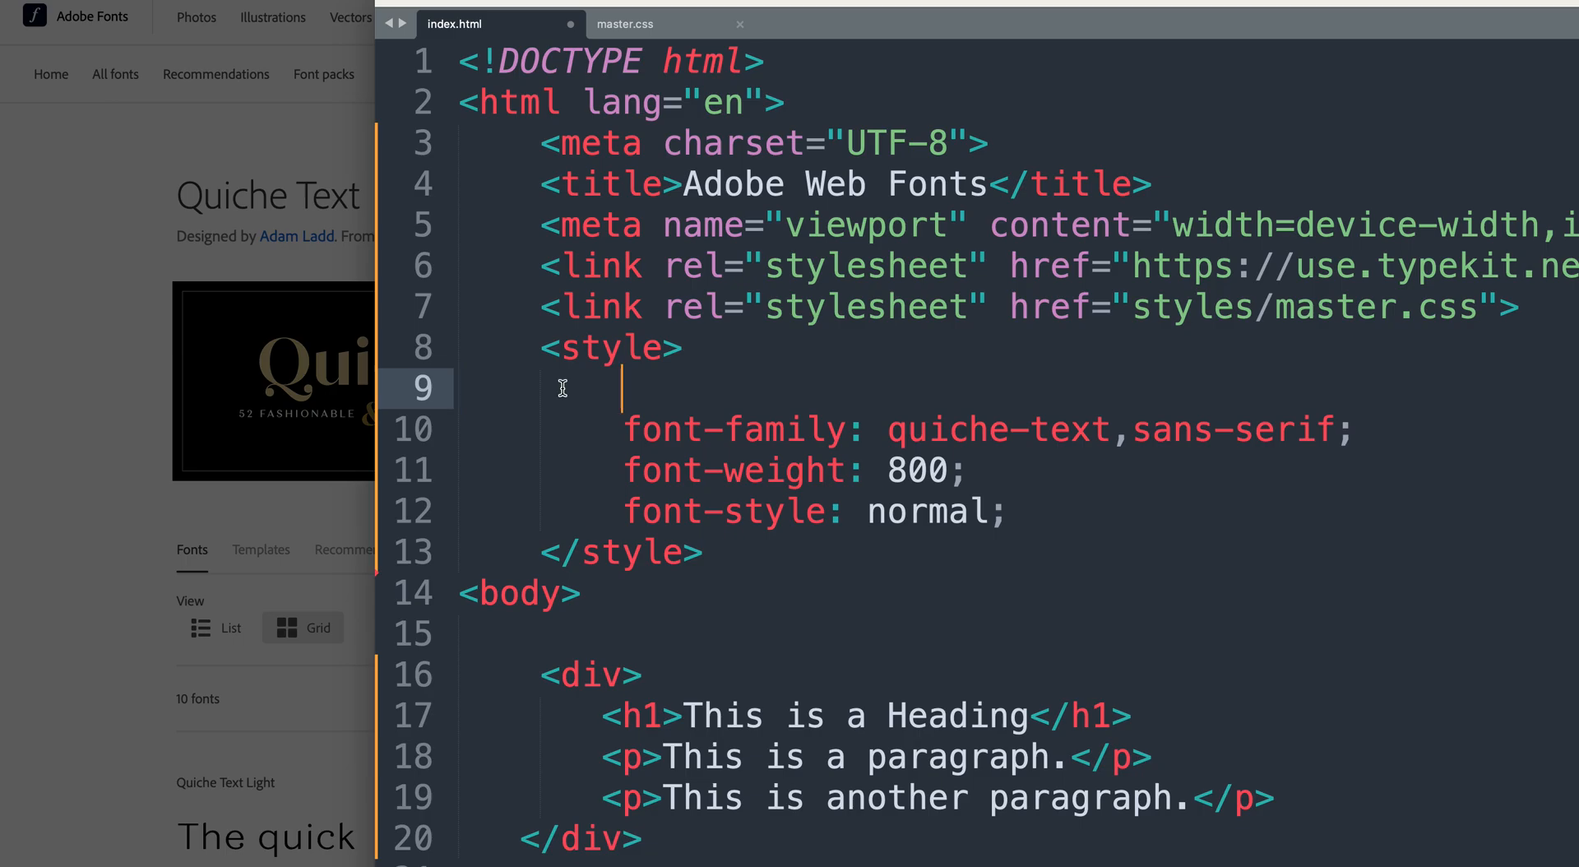
text(h1 {)
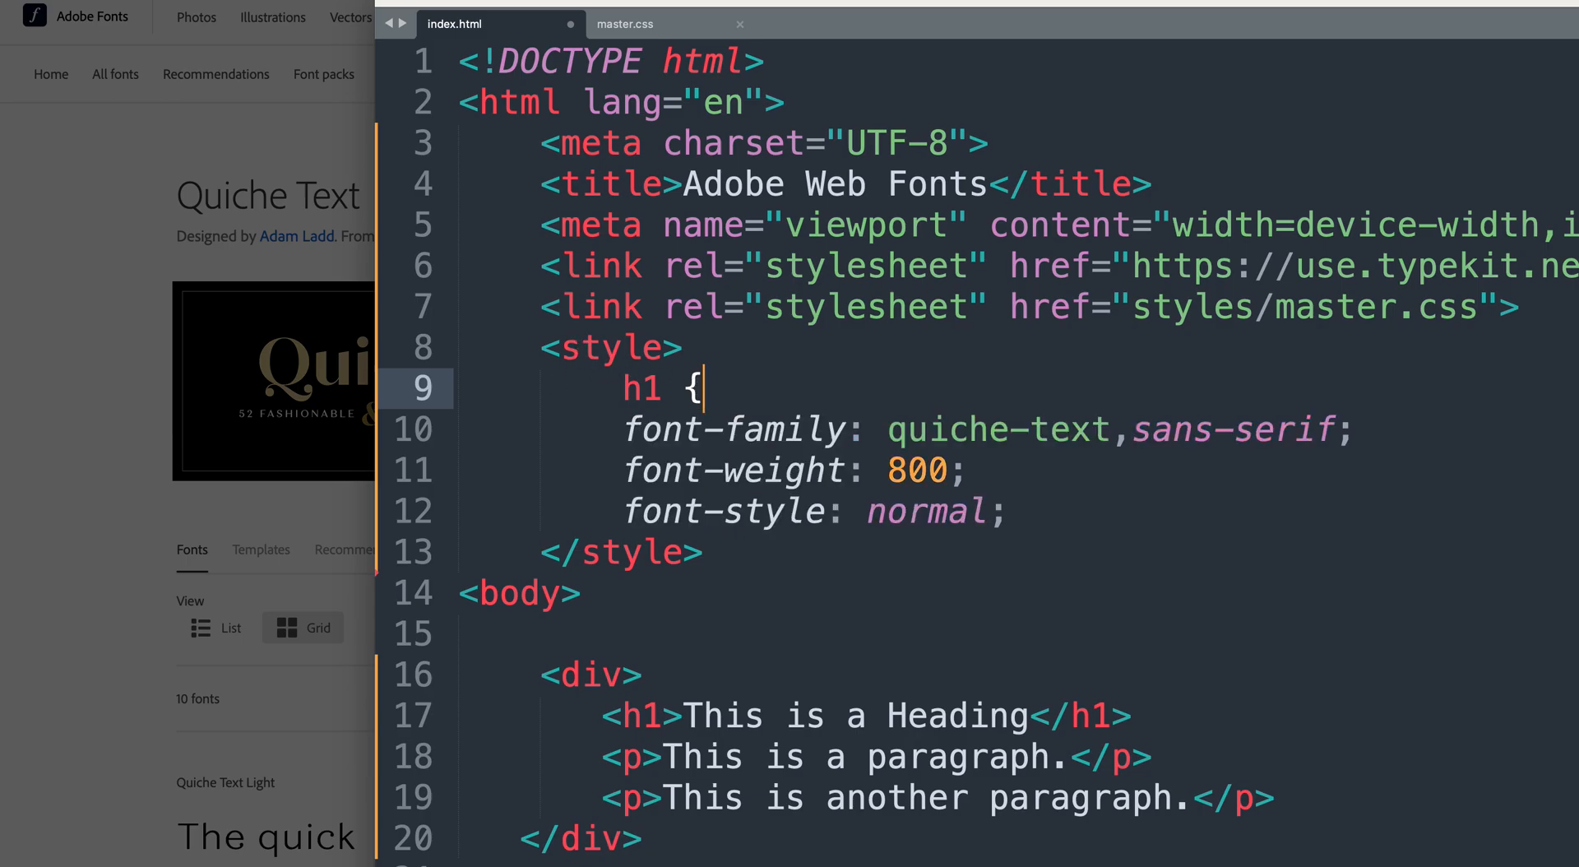
click(1012, 511)
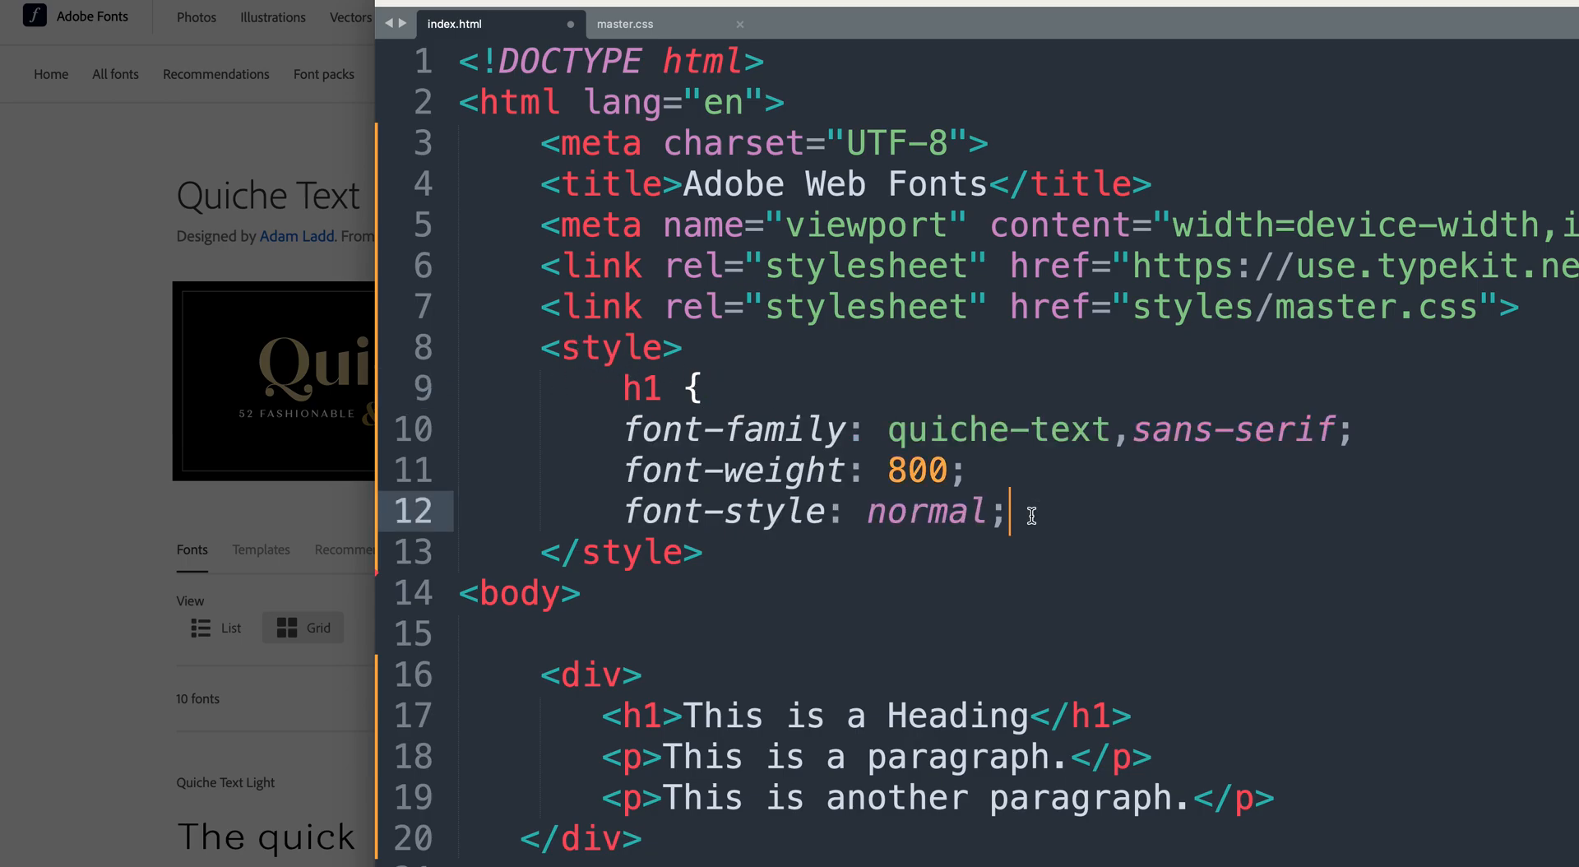
key(enter)
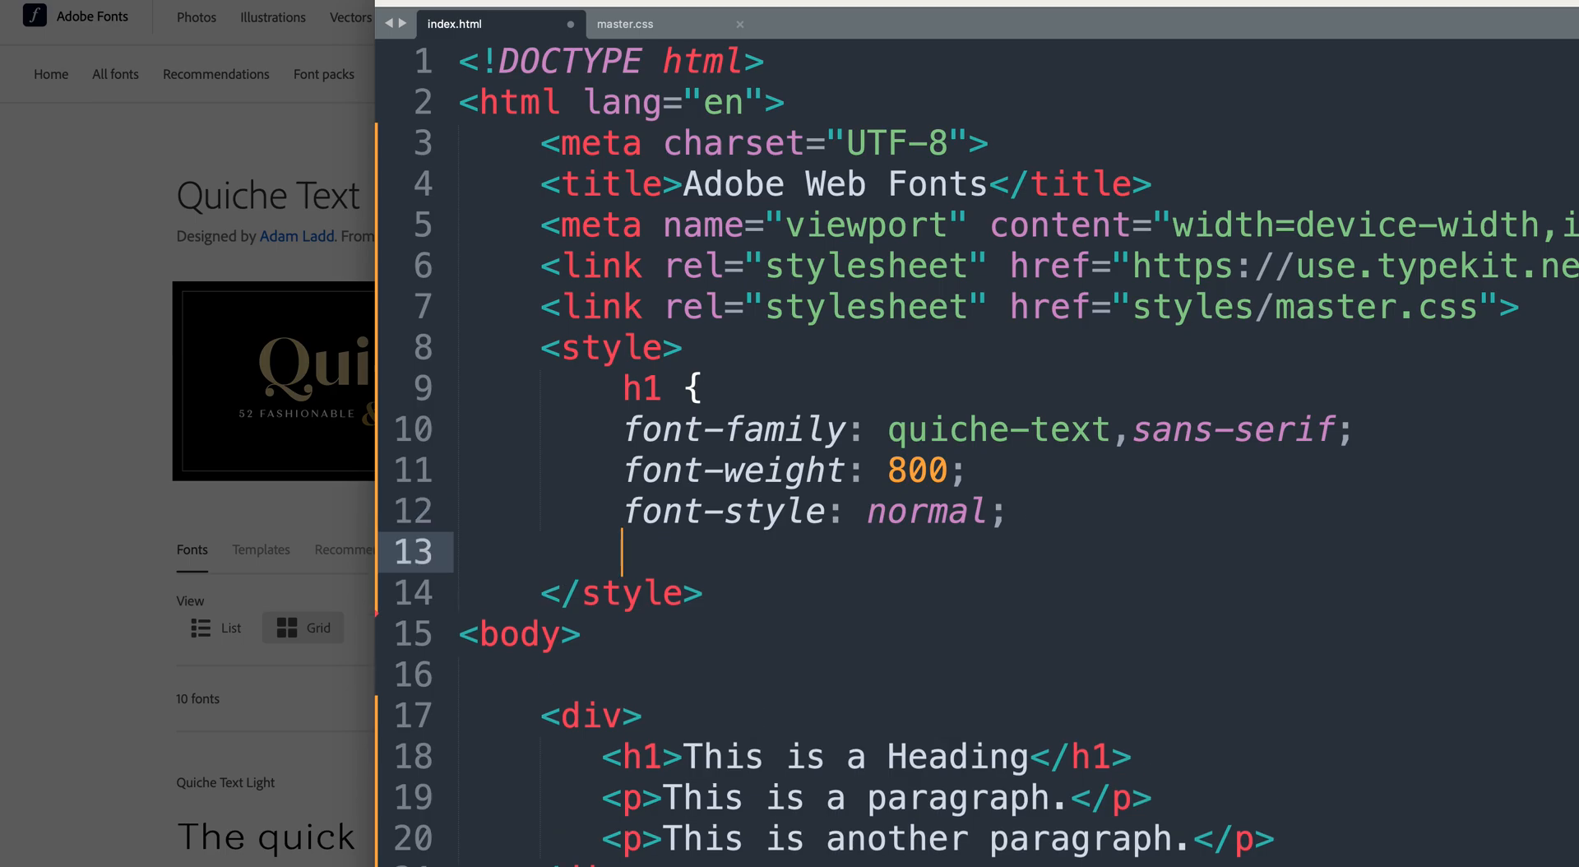
text(})
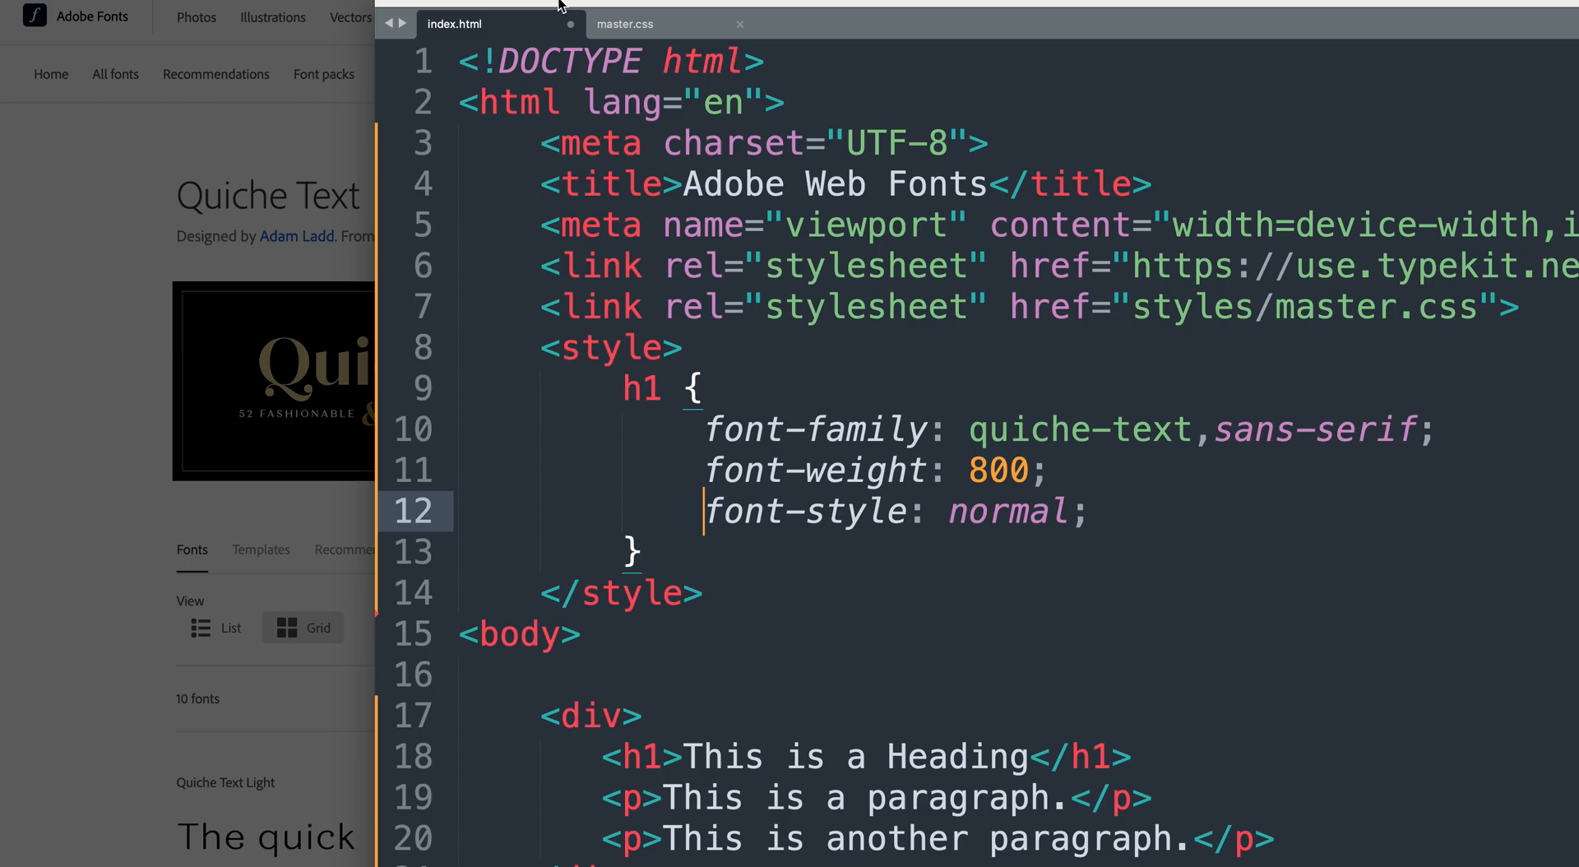
mouse_move(561, 8)
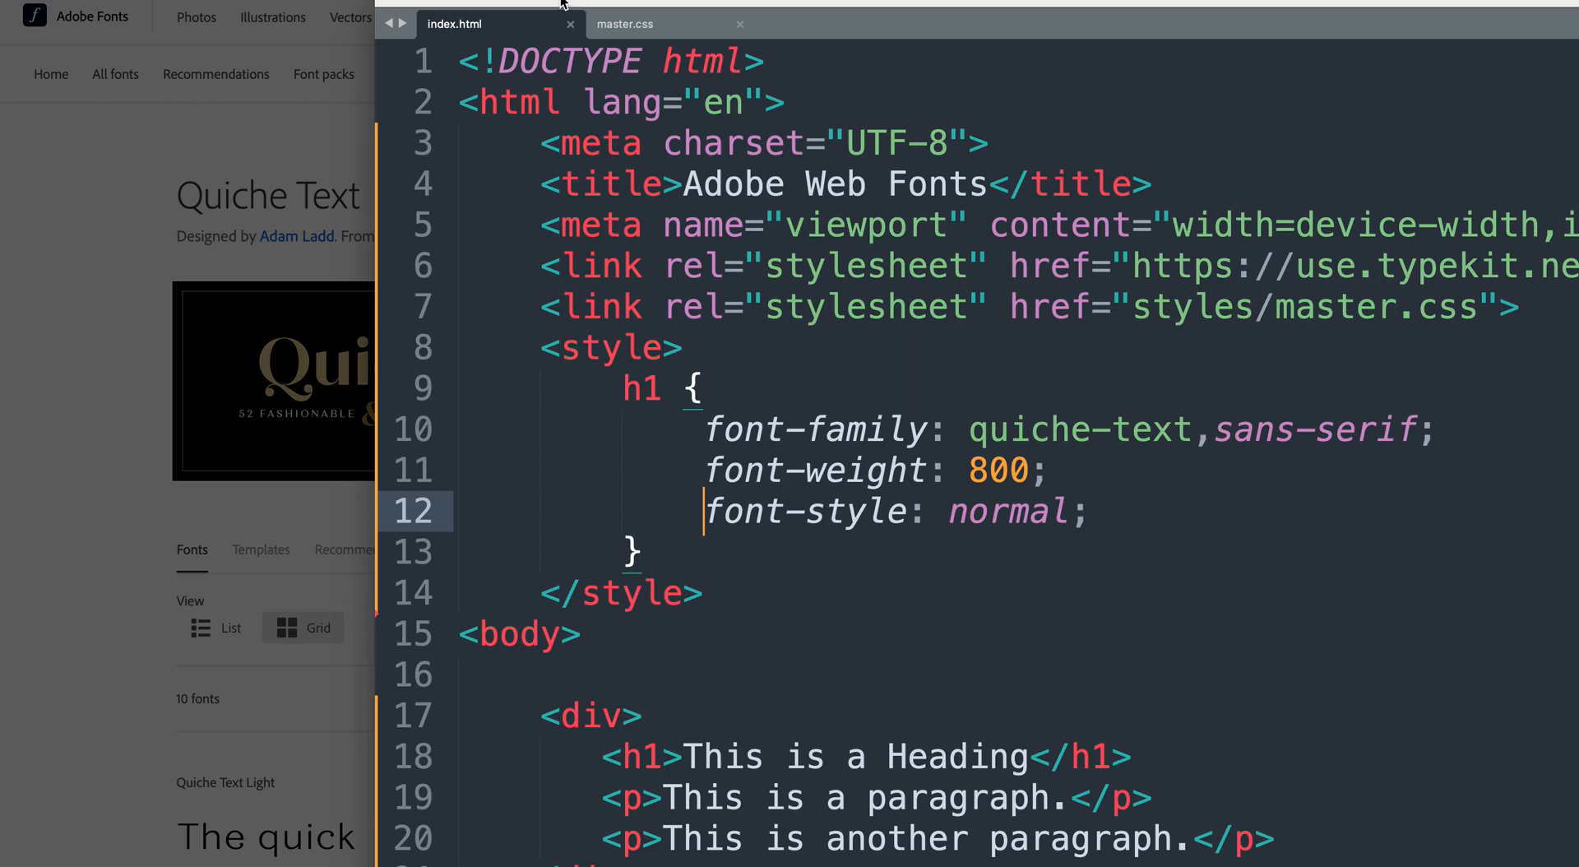